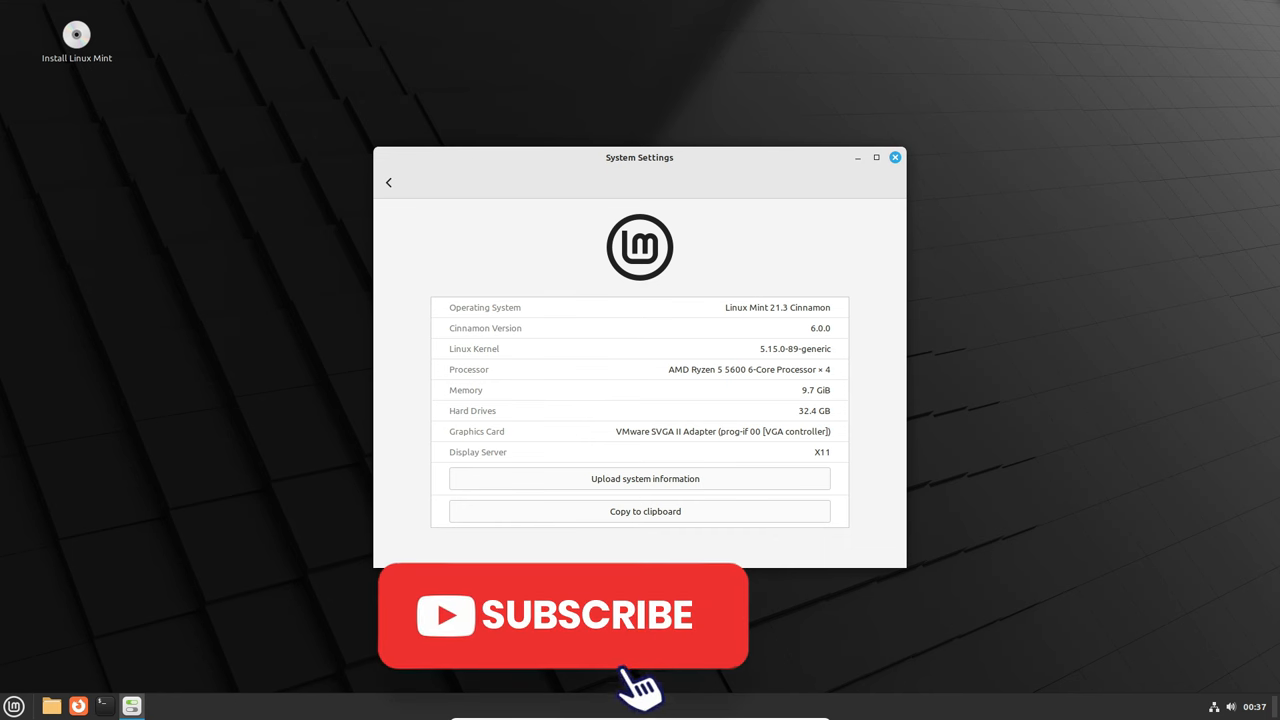
- Close the System Settings window showing the Linux Mint 21.3 Cinnamon system information
{"action": "left_click", "coordinate": [894, 156]}
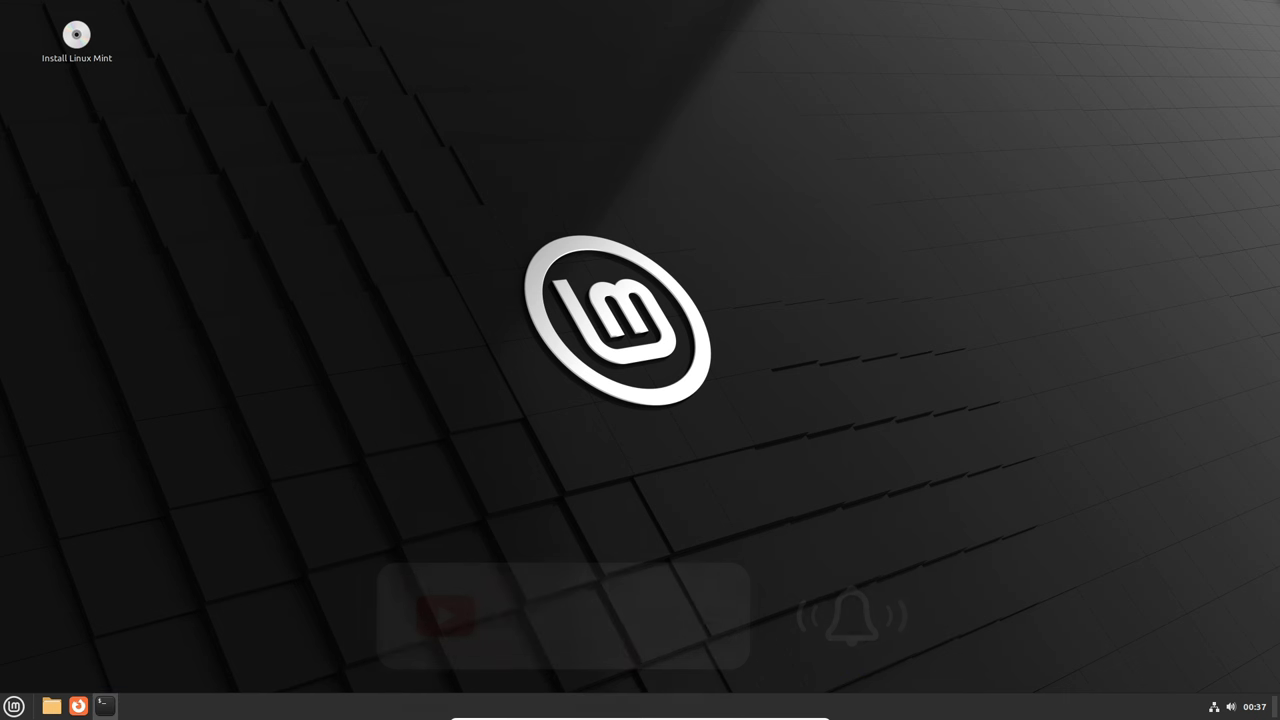
{"action": "left_click", "coordinate": [102, 704]}
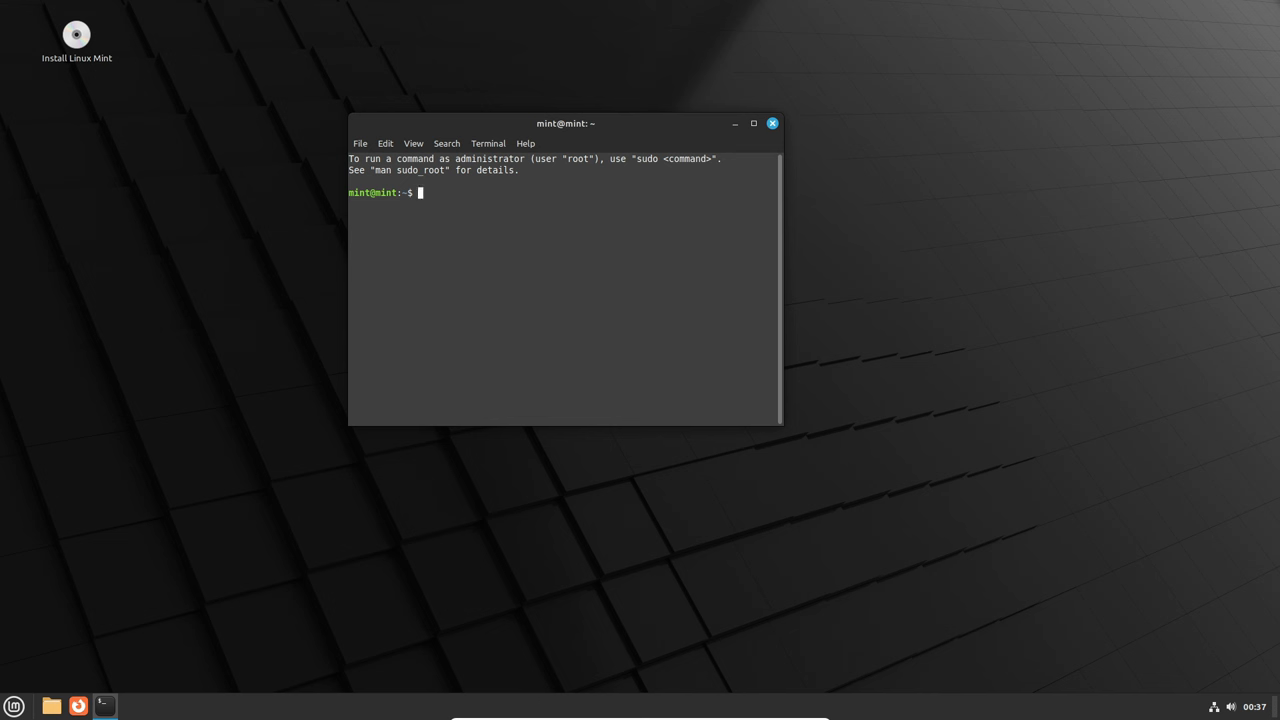
{"action": "left_click", "coordinate": [524, 144]}
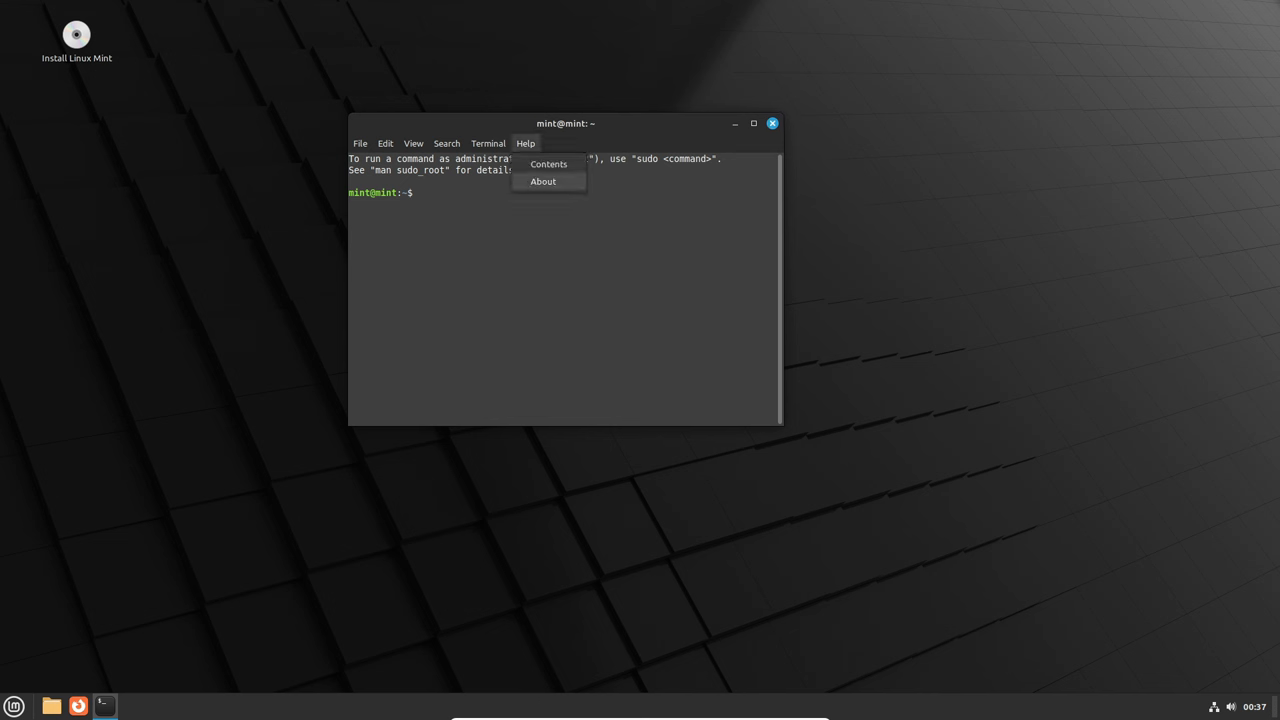
{"action": "left_click", "coordinate": [544, 180]}
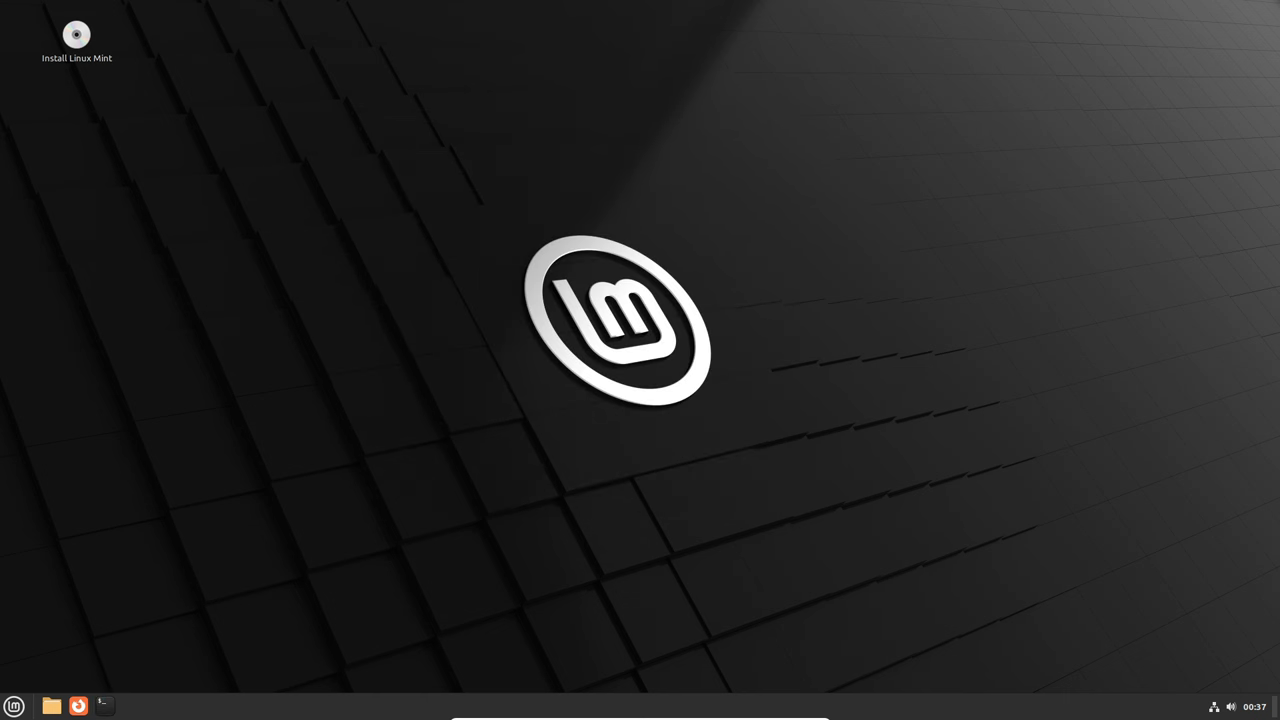
- Browse the installed applications in the Cinnamon Menu and launch the Files manager
{"action": "left_click", "coordinate": [14, 704]}
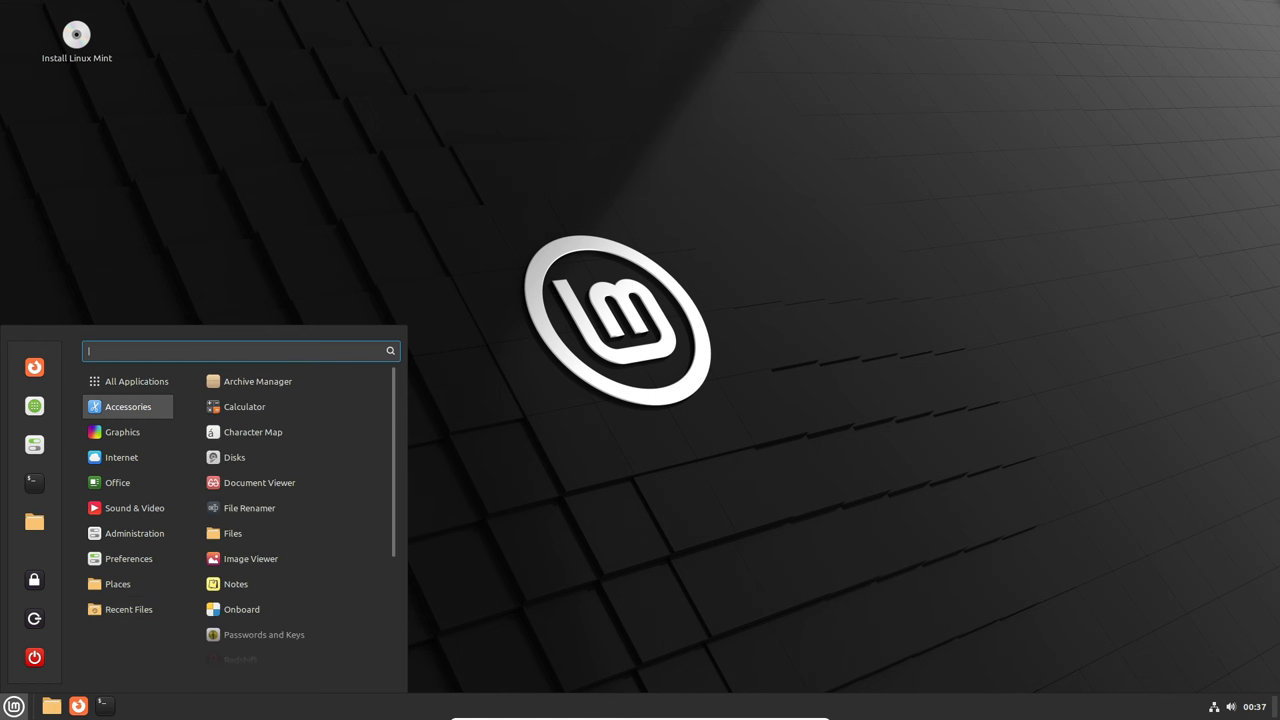
{"action": "mouse_move", "coordinate": [260, 482]}
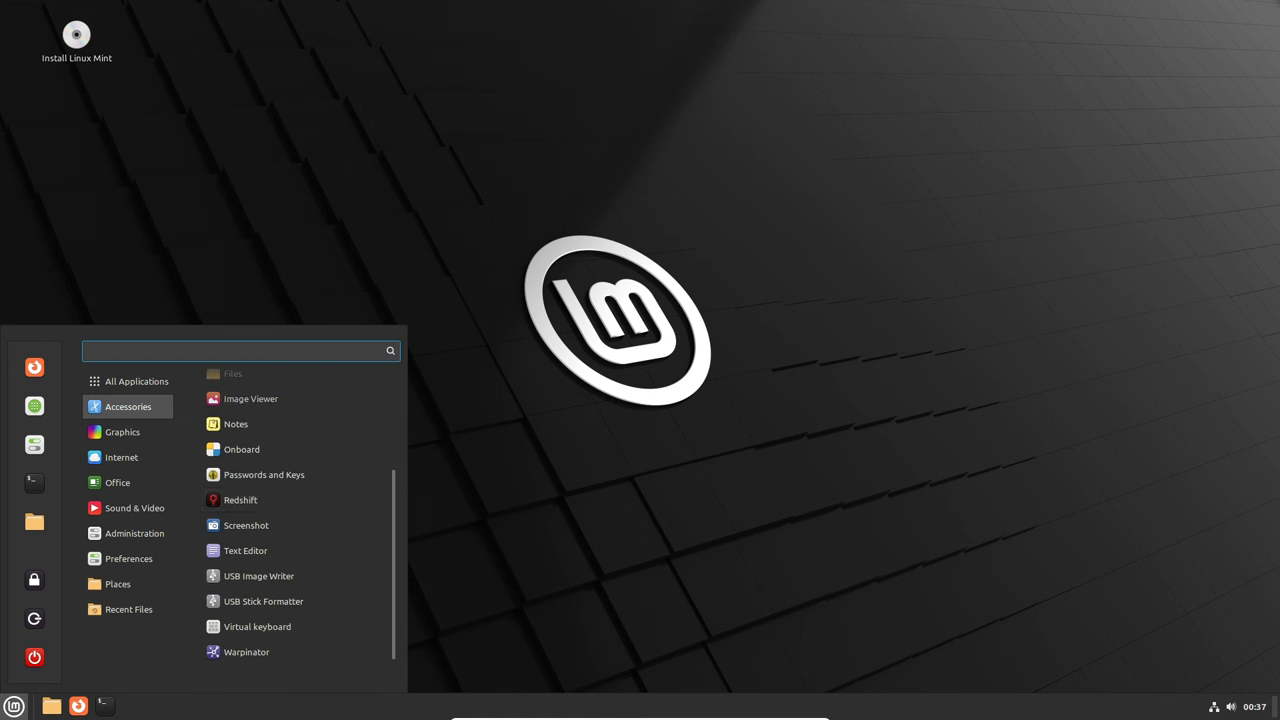
{"action": "left_click", "coordinate": [120, 456]}
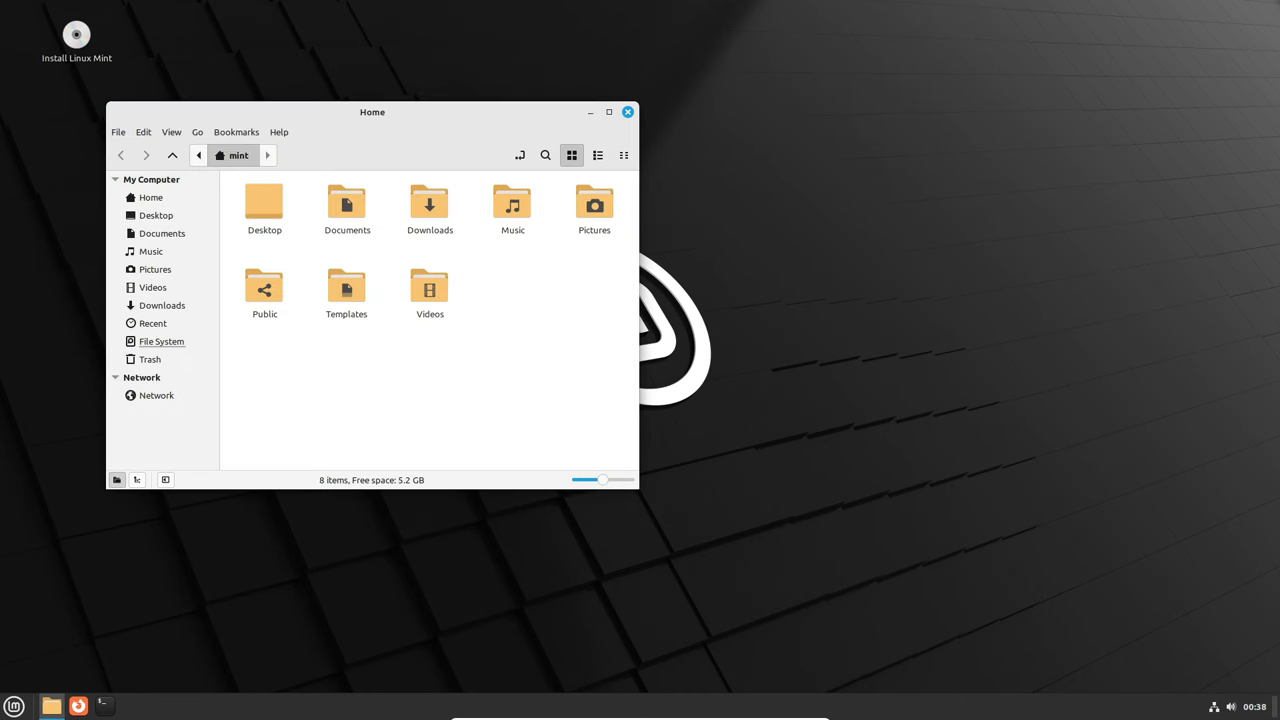
- Centre the Home window, dismiss Nemo's About dialog (version 6.0.0) and close the file manager
{"action": "left_click_drag", "start_coordinate": [372, 112], "coordinate": [572, 128]}
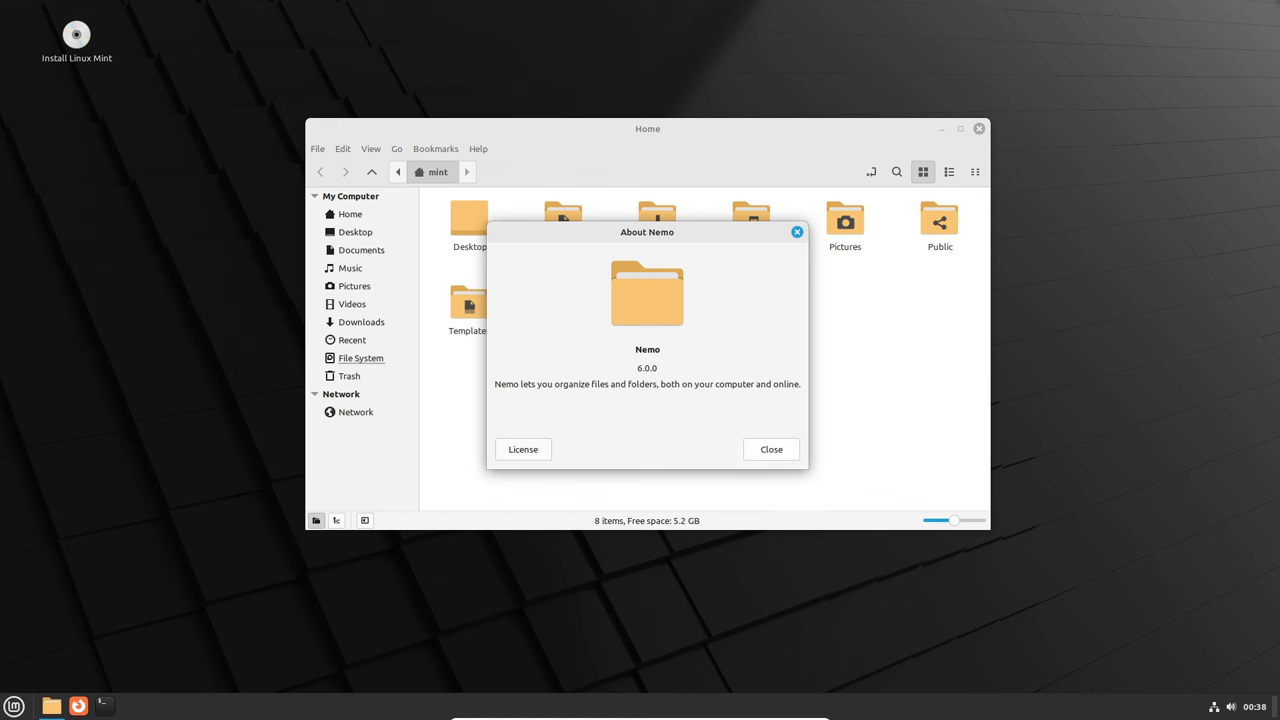
{"action": "left_click", "coordinate": [770, 448]}
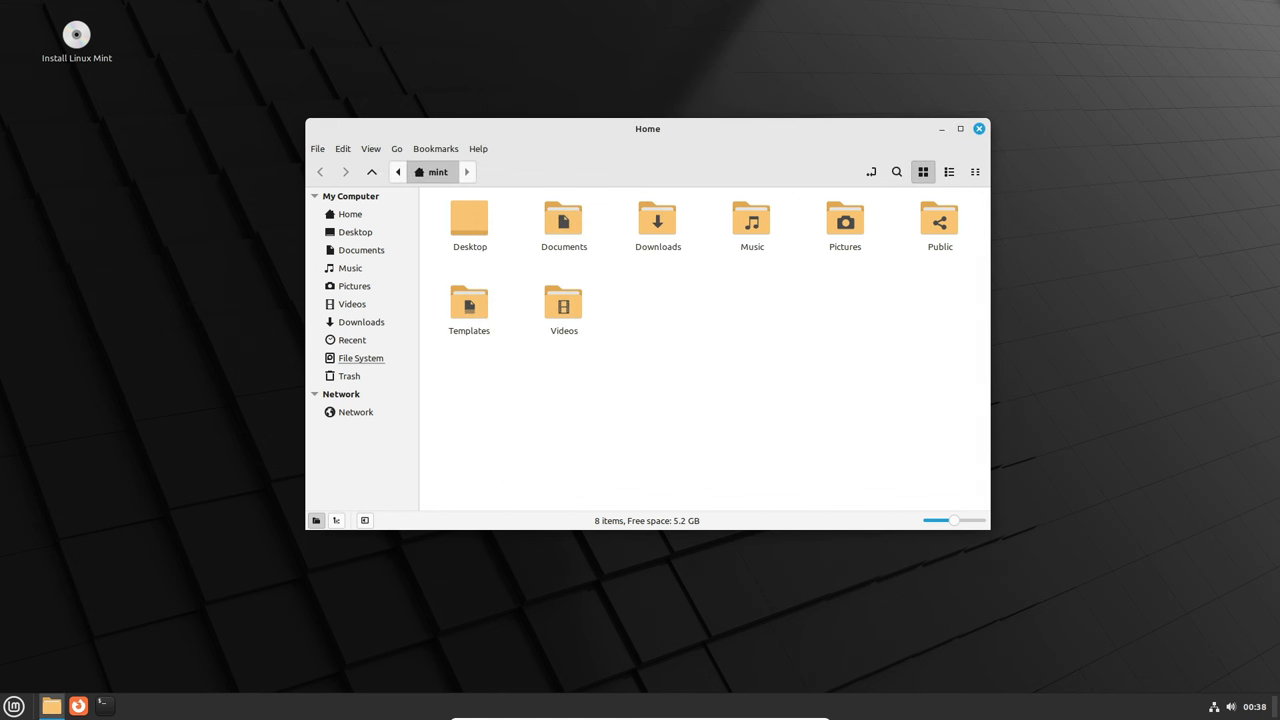
{"action": "left_click", "coordinate": [978, 128]}
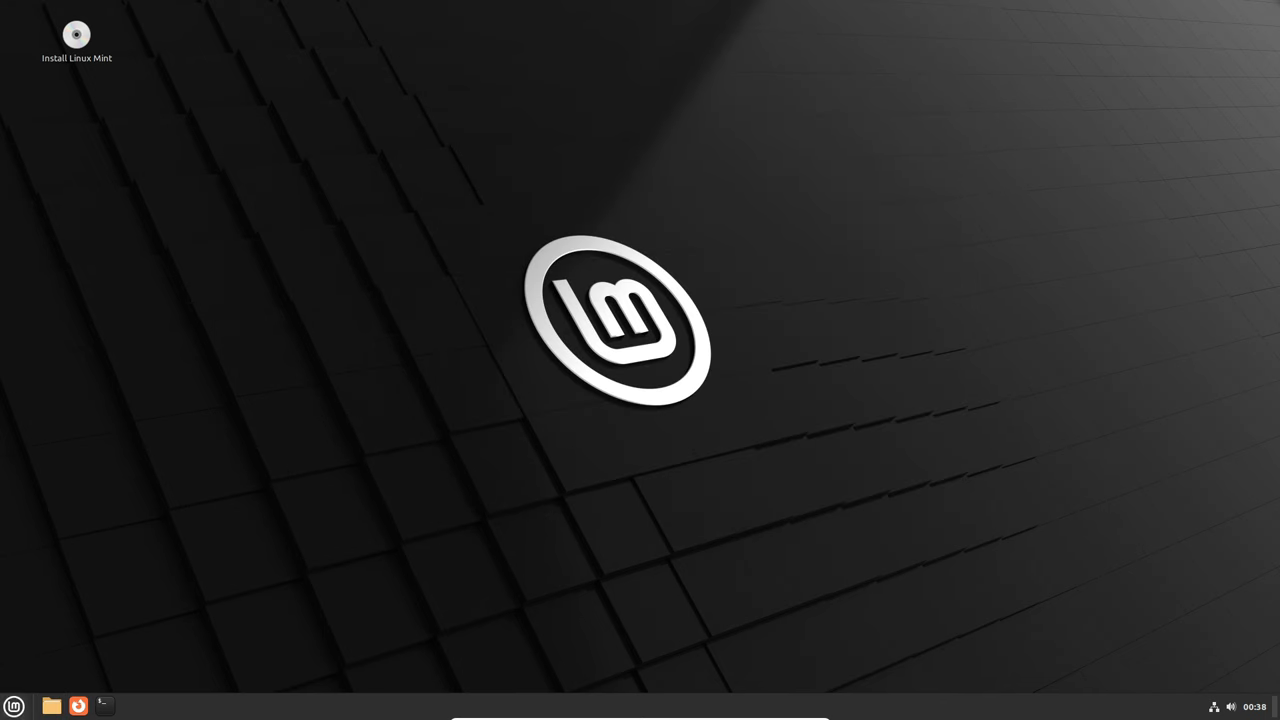
- Review the Sound page's Output, Sounds and Settings sections, then return to the settings overview
{"action": "left_click", "coordinate": [132, 706]}
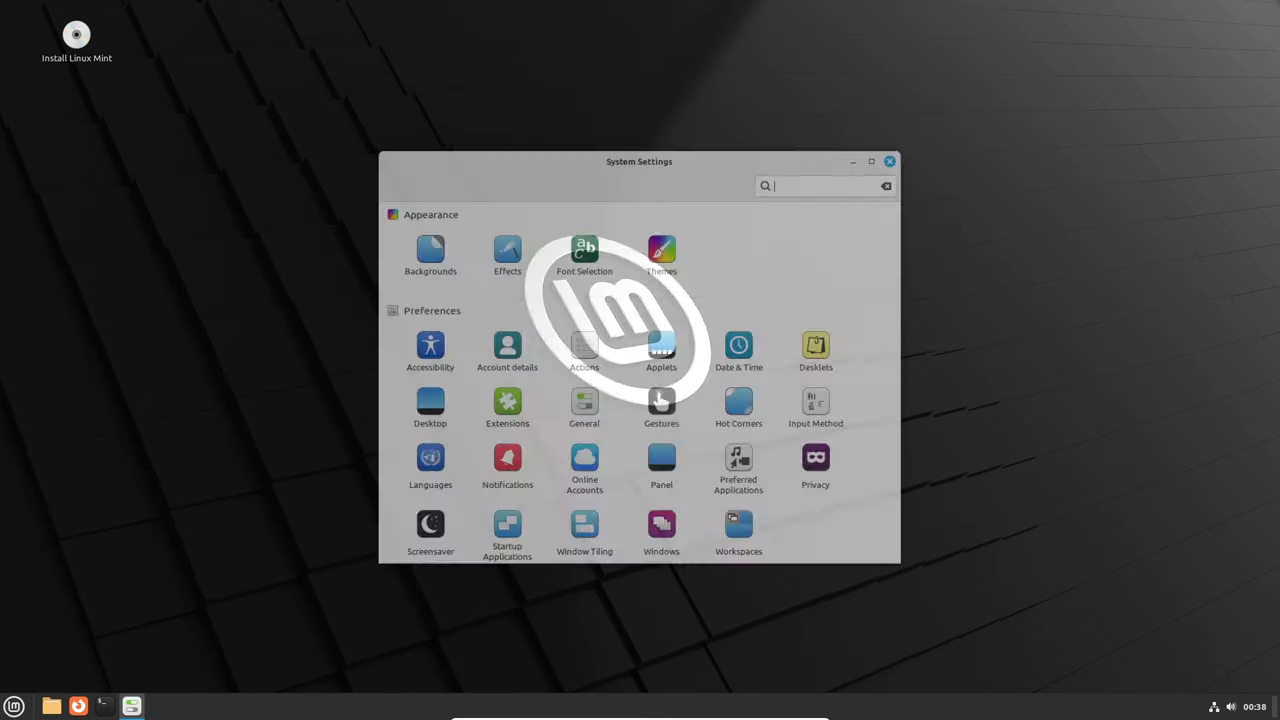
{"action": "scroll", "scroll_direction": "down", "scroll_amount": 3}
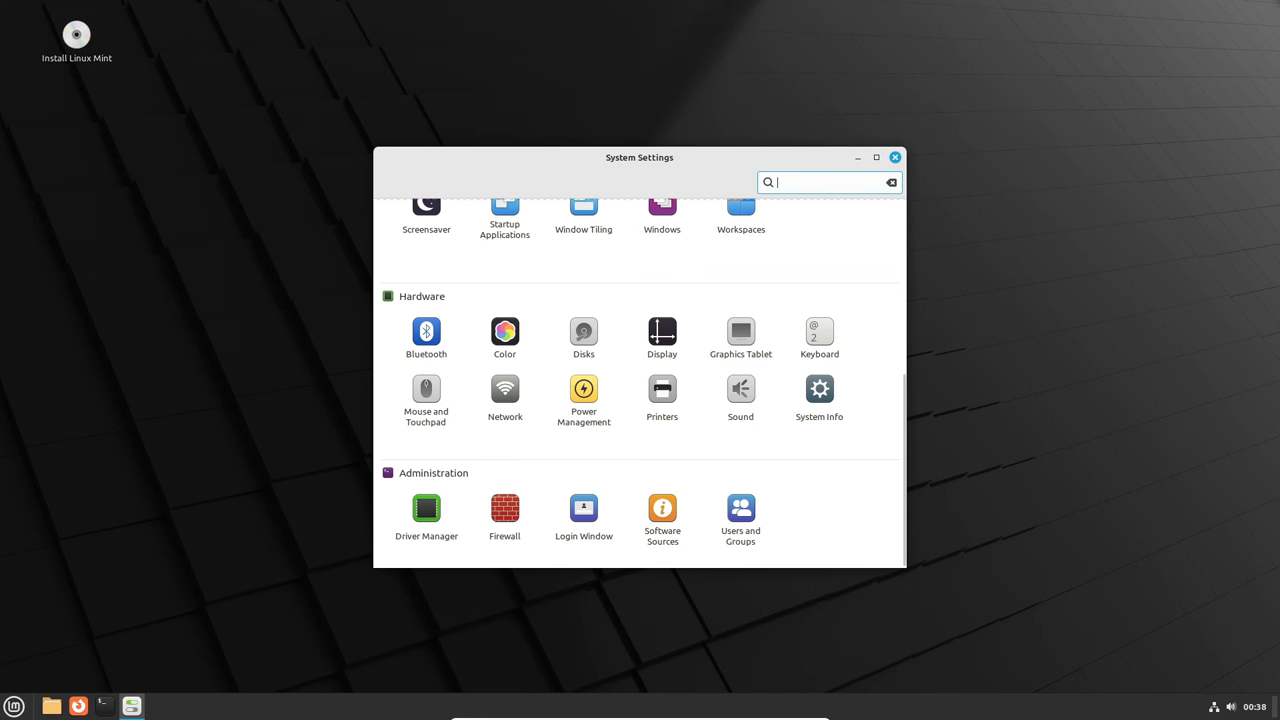
{"action": "left_click", "coordinate": [740, 390]}
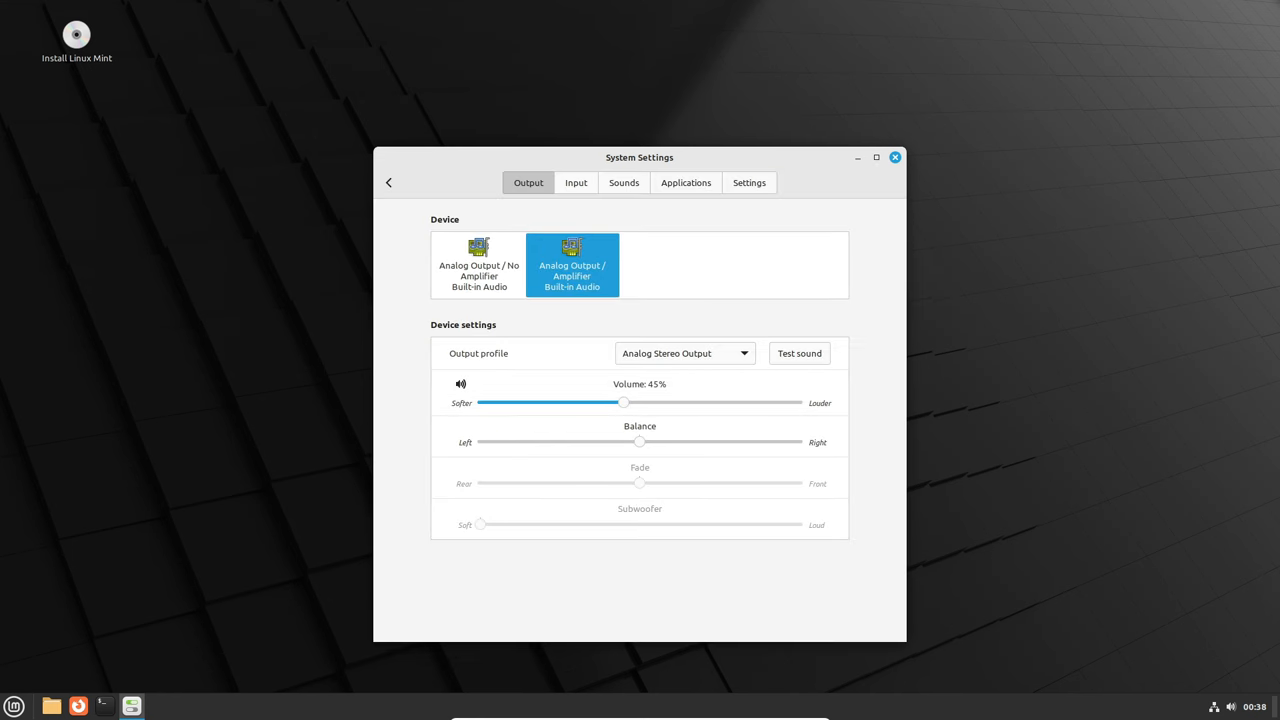
{"action": "left_click", "coordinate": [624, 182]}
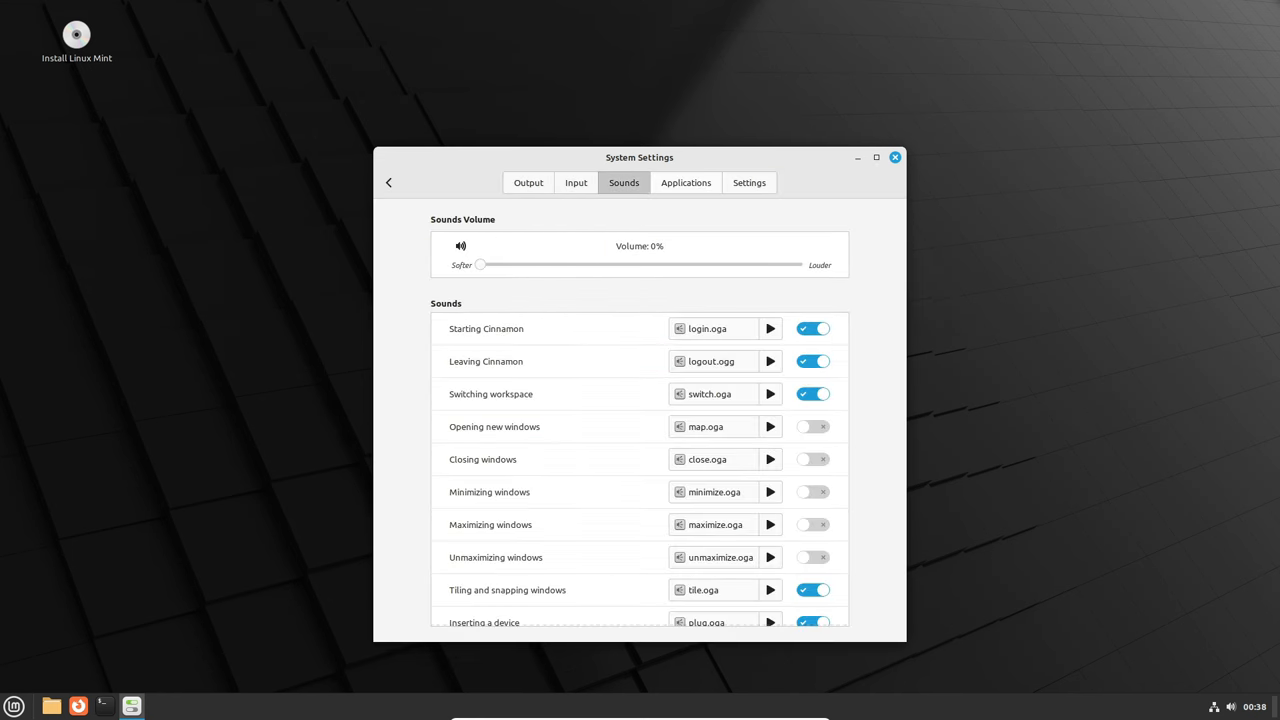
{"action": "left_click", "coordinate": [748, 182]}
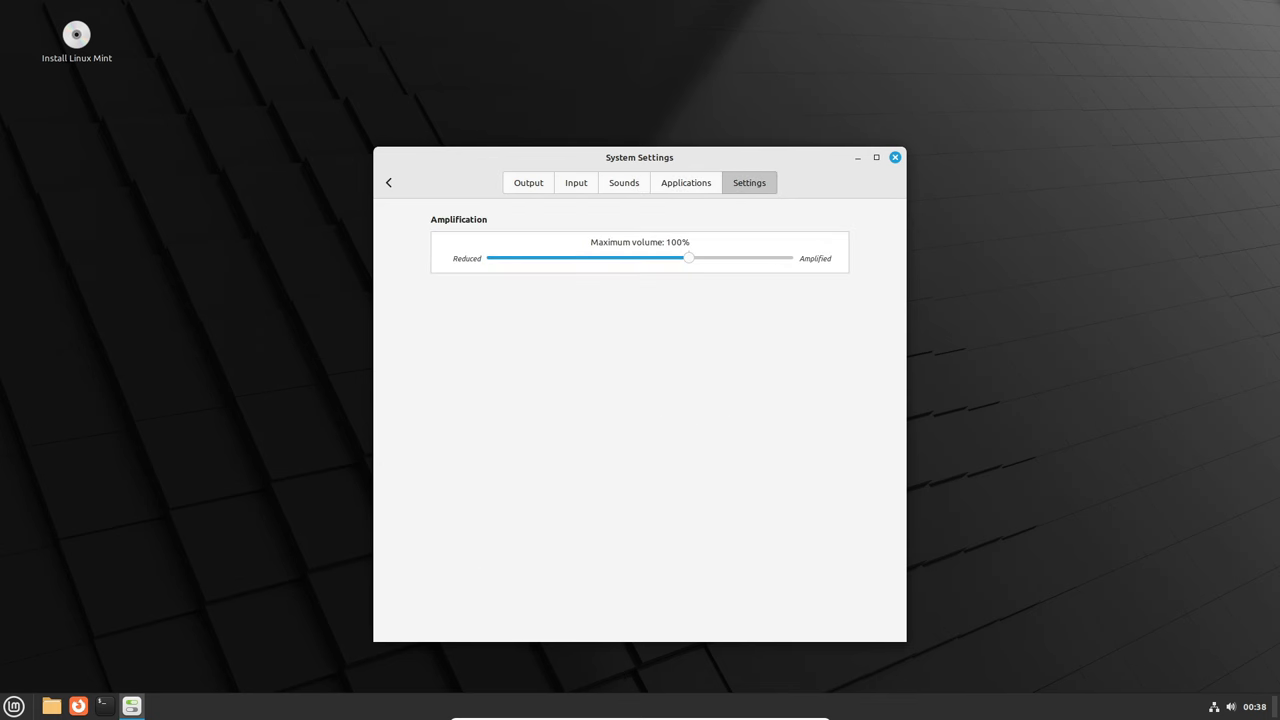
{"action": "left_click", "coordinate": [388, 182]}
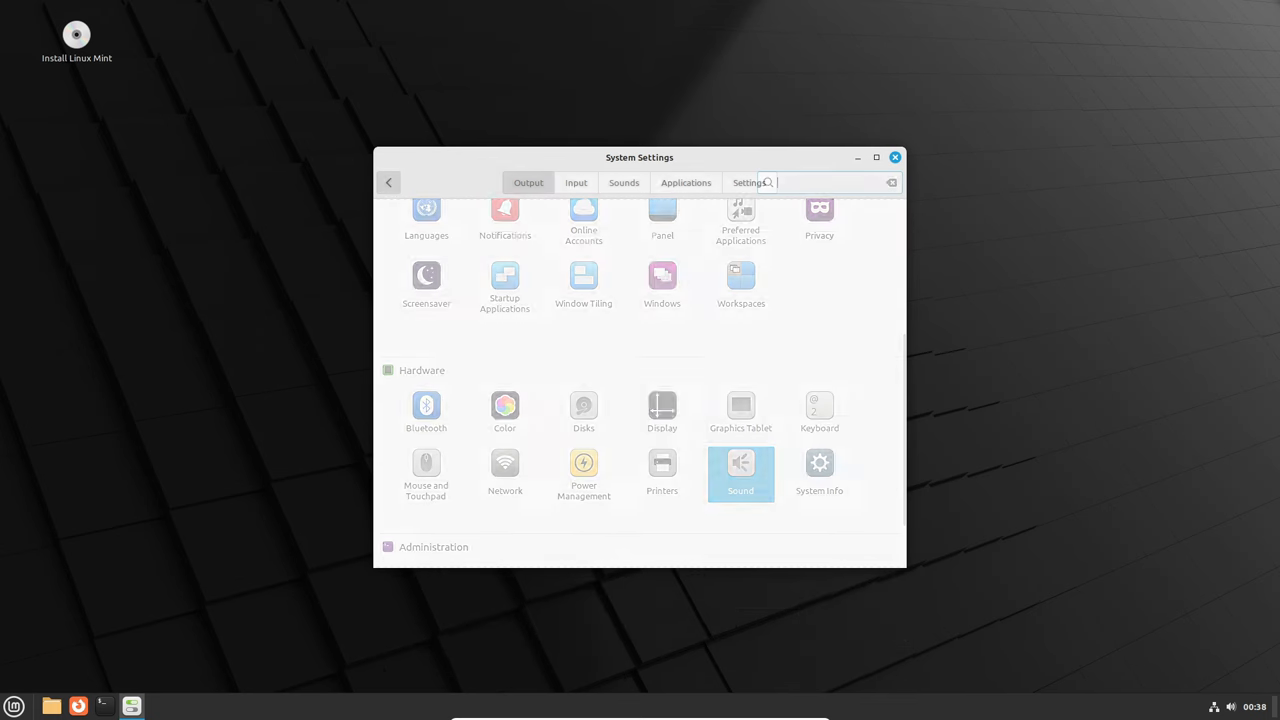
{"action": "scroll", "scroll_direction": "down", "scroll_amount": 3}
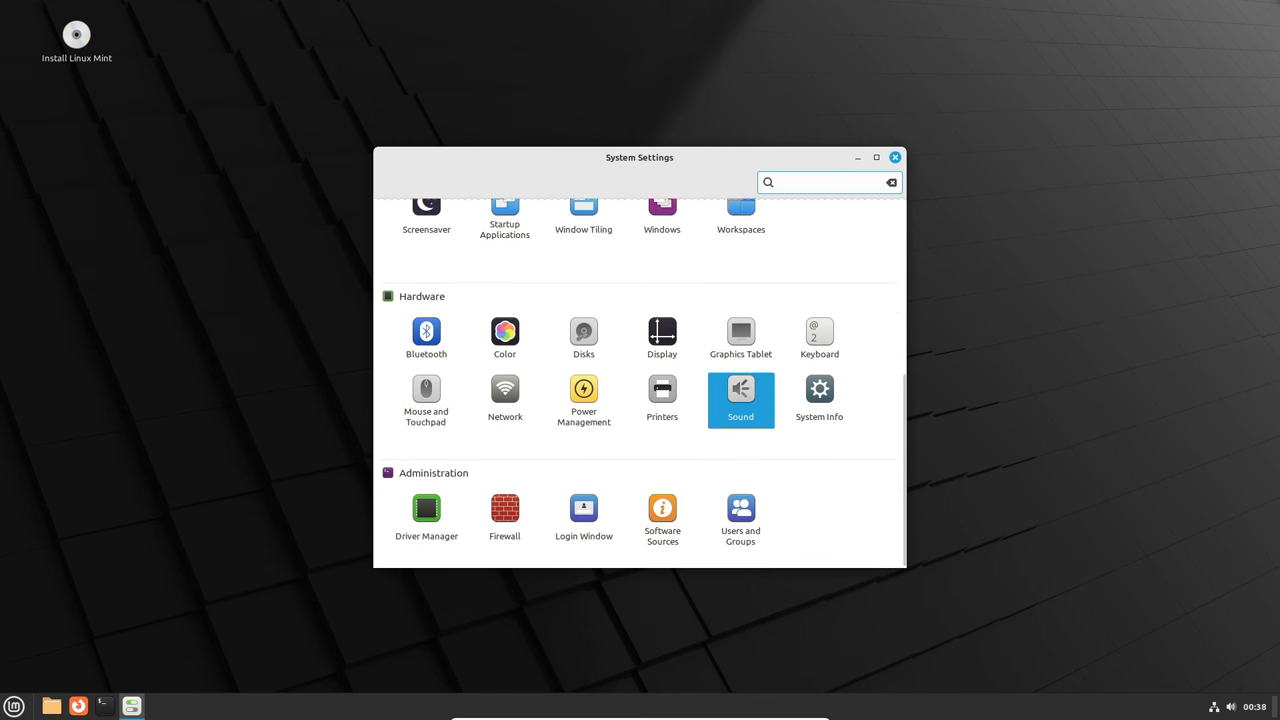
- Cancel the Color page's add-profile dialog and close System Settings
{"action": "left_click", "coordinate": [584, 396]}
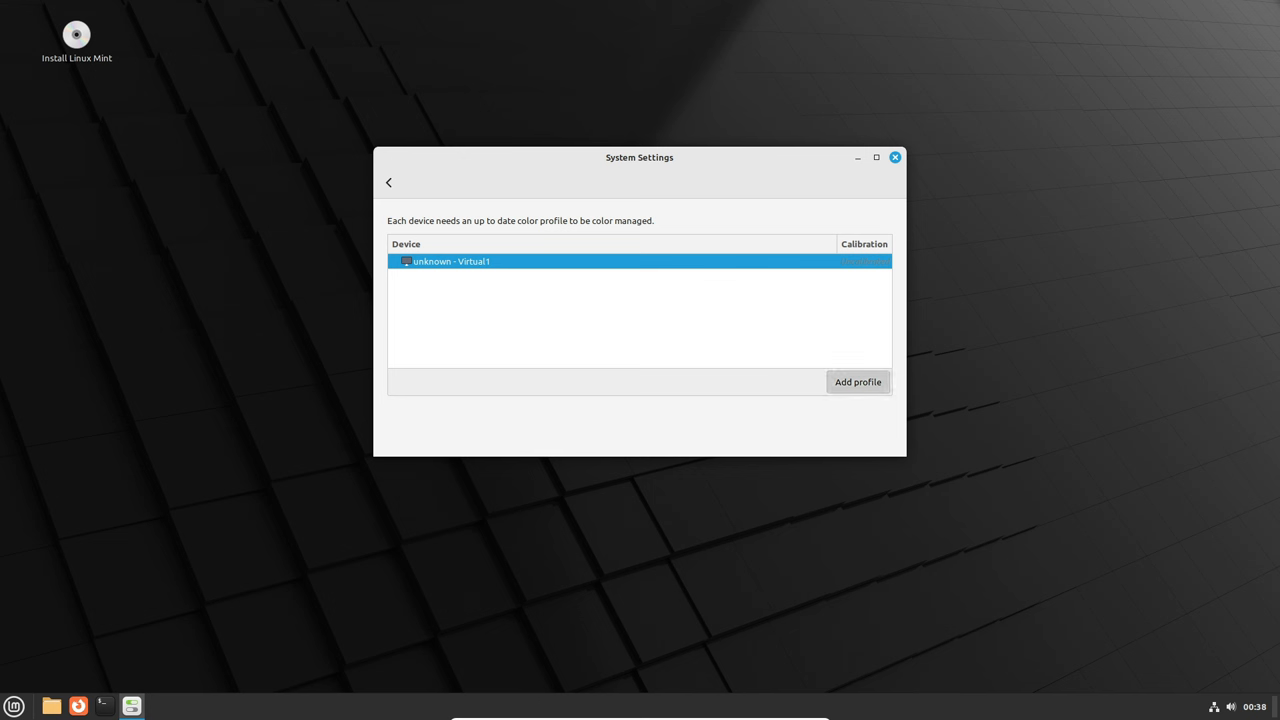
{"action": "left_click", "coordinate": [856, 380]}
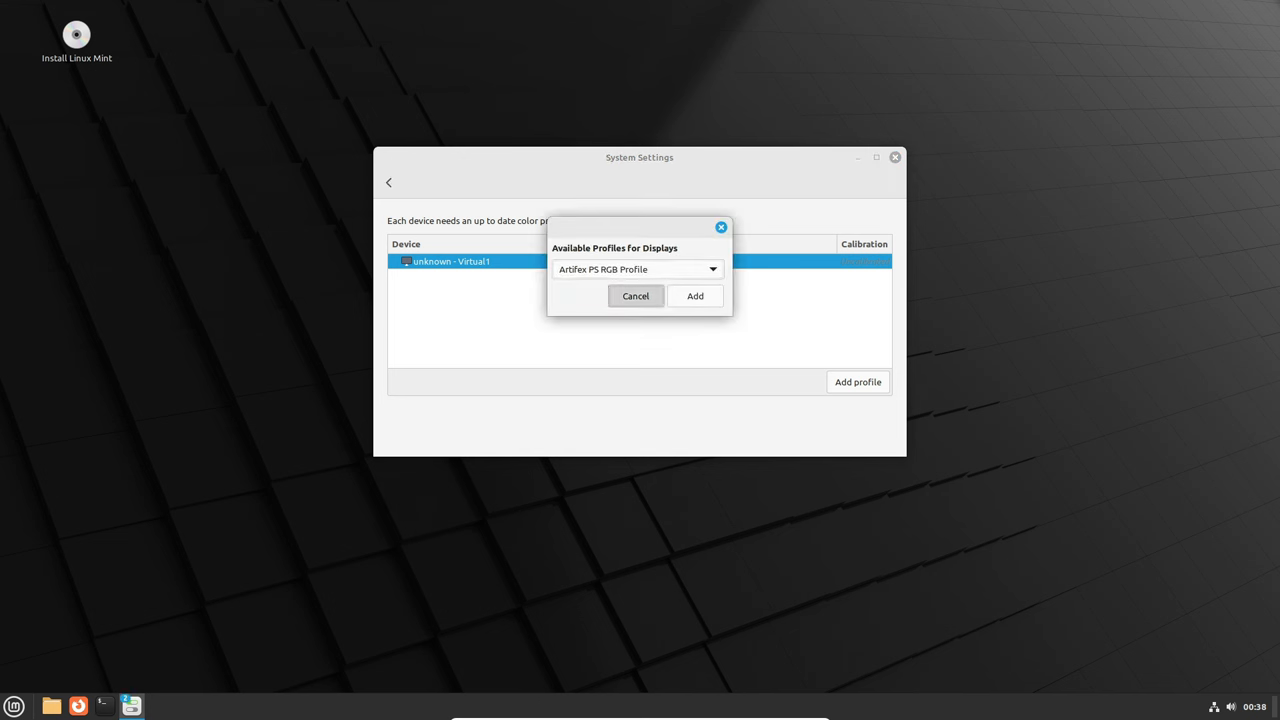
{"action": "left_click", "coordinate": [636, 296]}
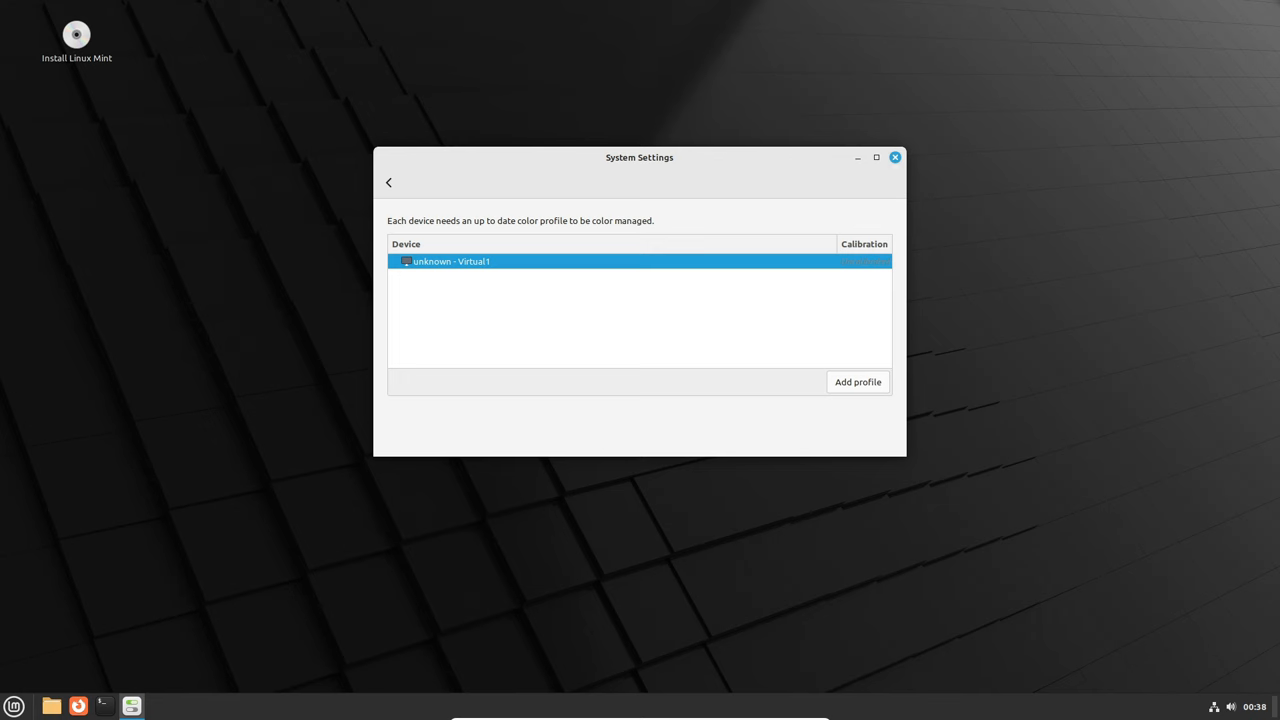
{"action": "left_click", "coordinate": [388, 182]}
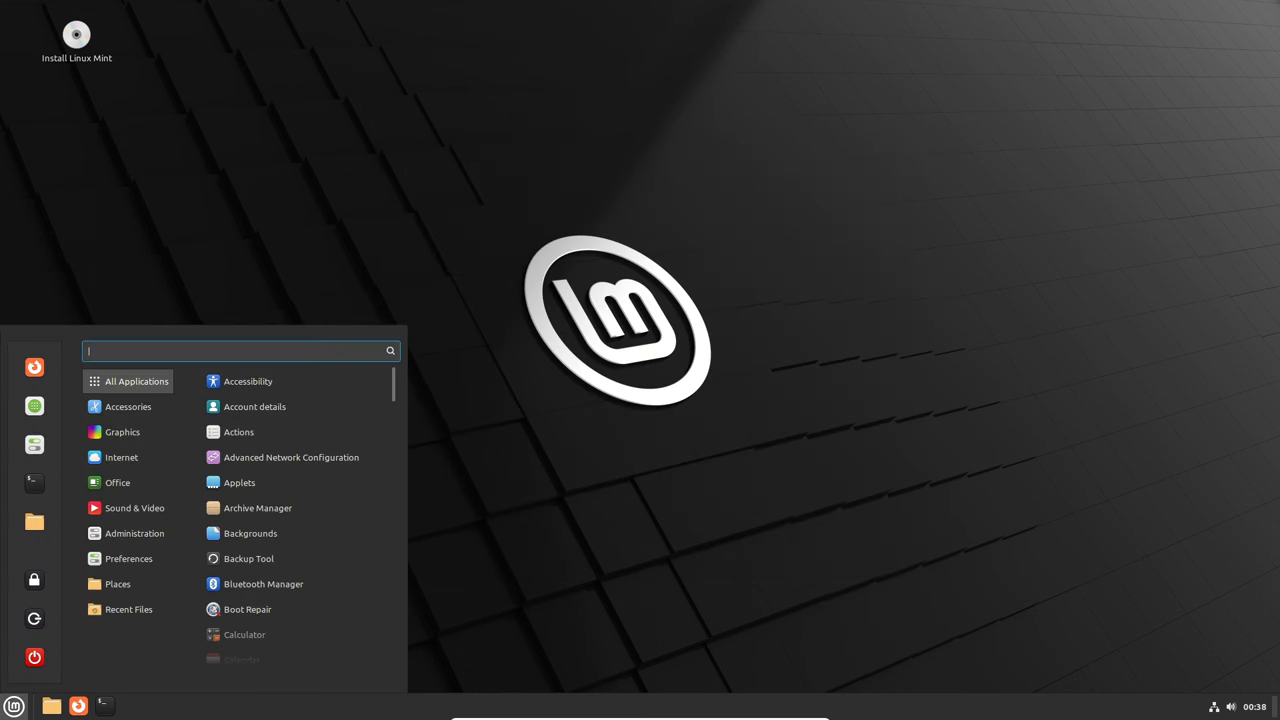
- Launch Pix from the menu search, view its About dialog (version 3.2.1) and close Pix
{"action": "type", "text": "pix"}
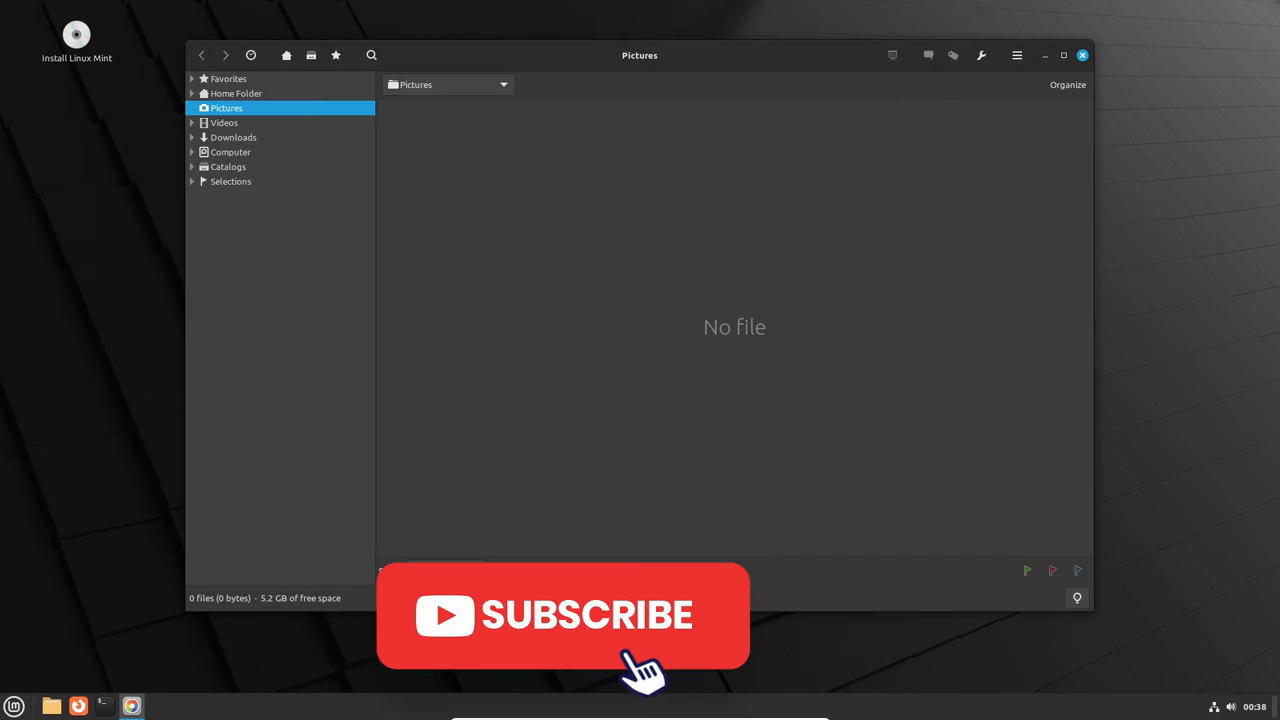
{"action": "left_click", "coordinate": [1016, 56]}
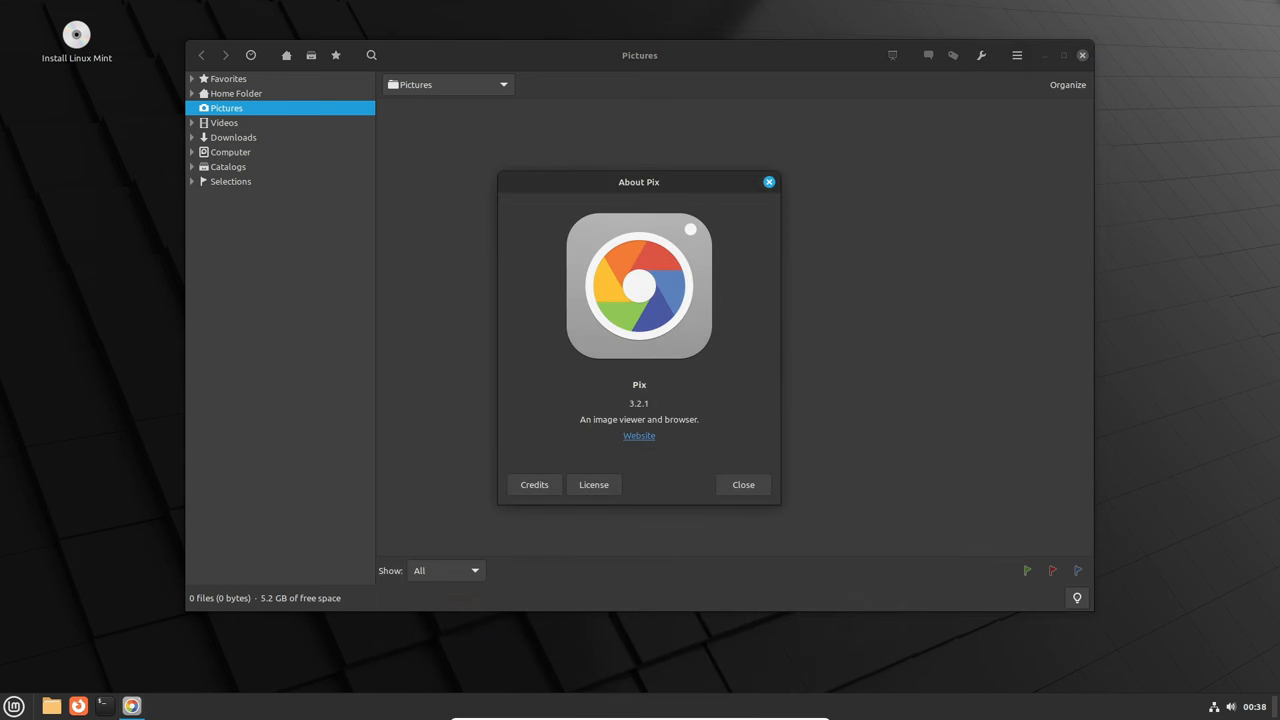
{"action": "left_click", "coordinate": [744, 484]}
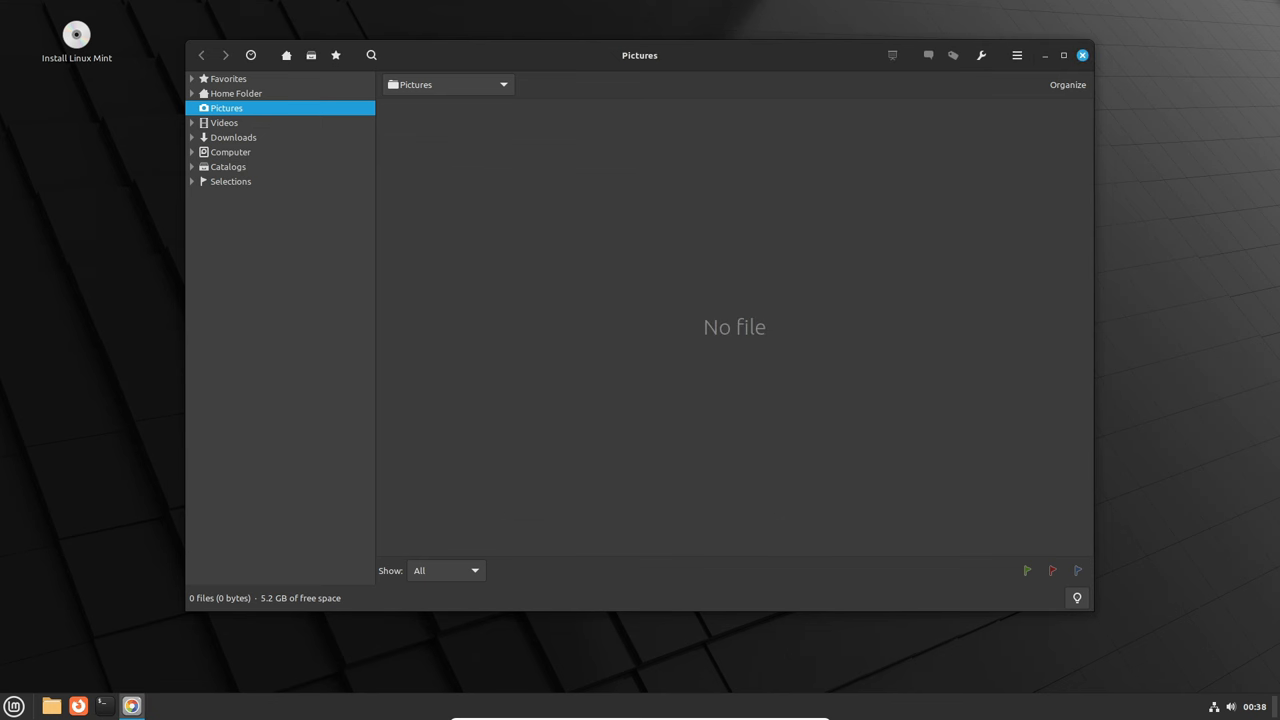
{"action": "left_click", "coordinate": [1080, 56]}
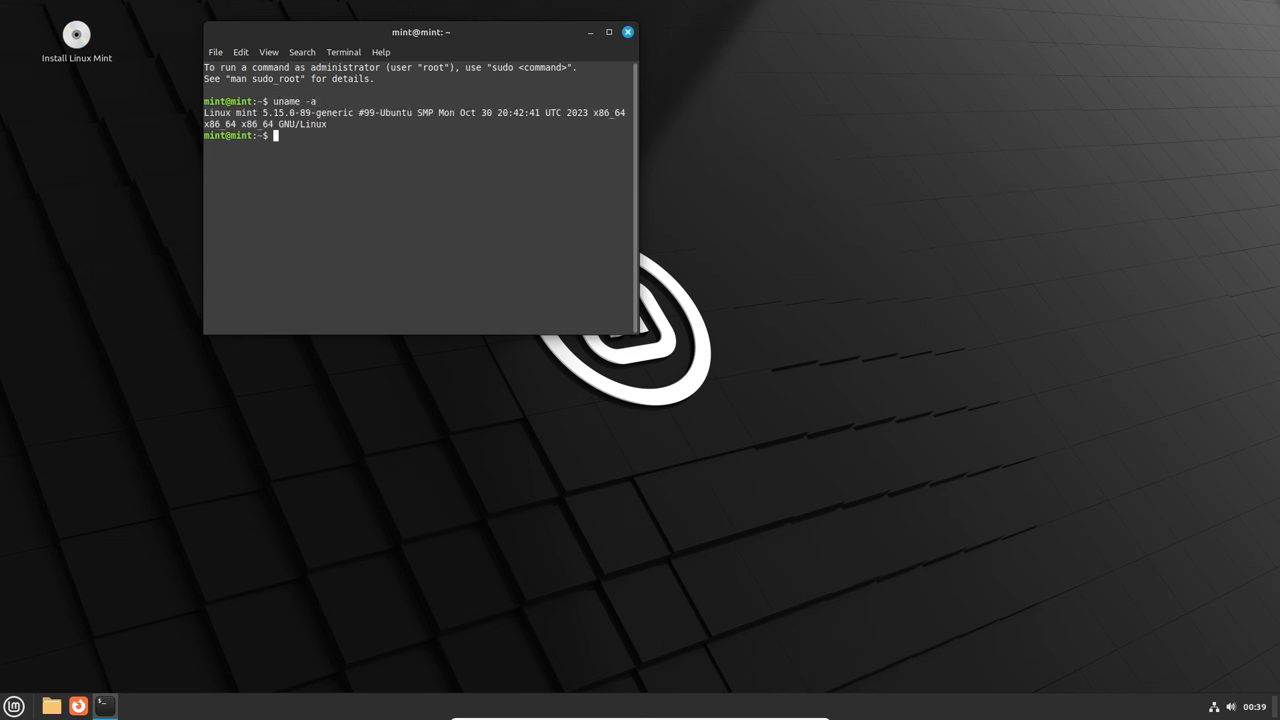
- Run uname to show the system details and kernel release 5.15.0-89-generic in the terminal
{"action": "type", "text": "uname -r"}
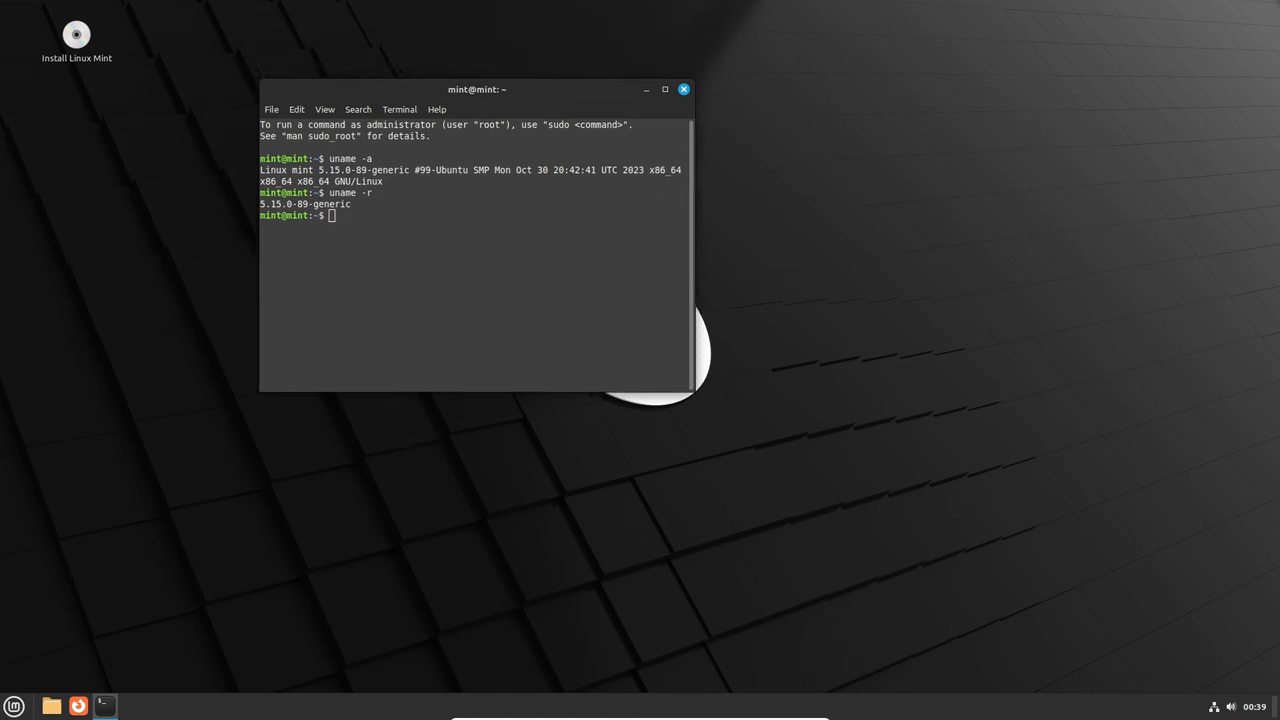
{"action": "left_click_drag", "start_coordinate": [476, 88], "coordinate": [598, 152]}
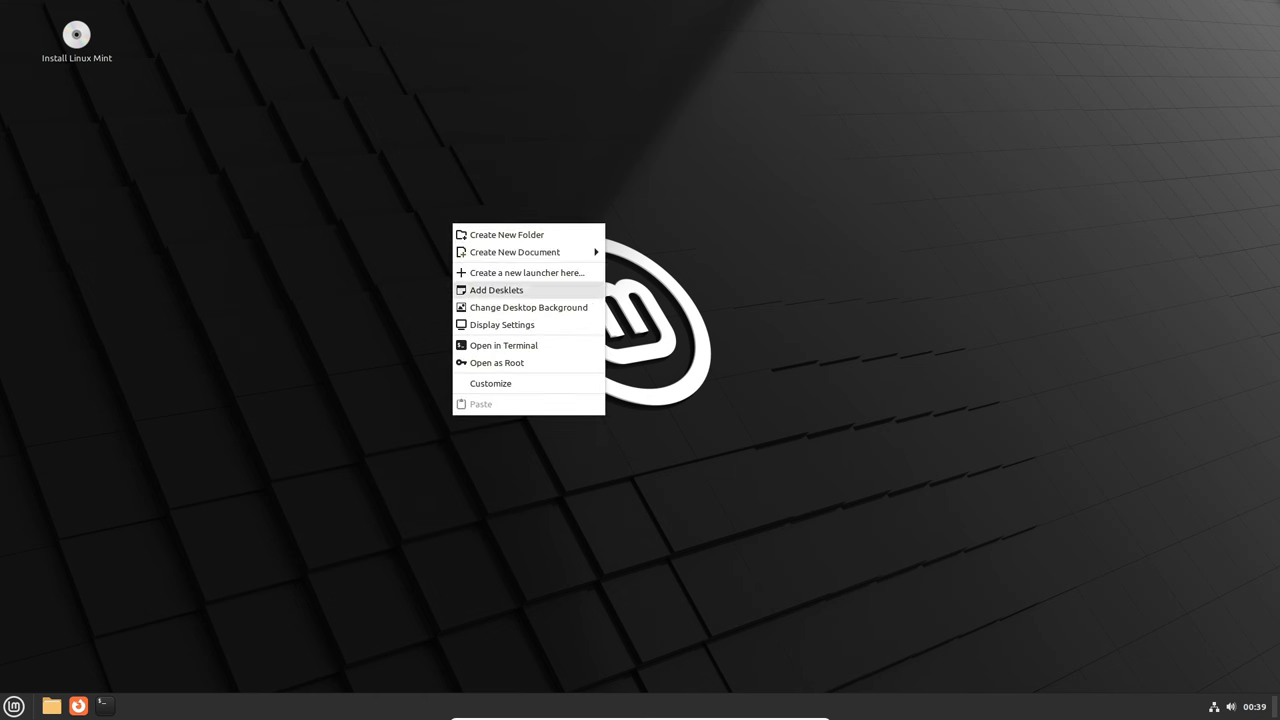
{"action": "mouse_move", "coordinate": [528, 308]}
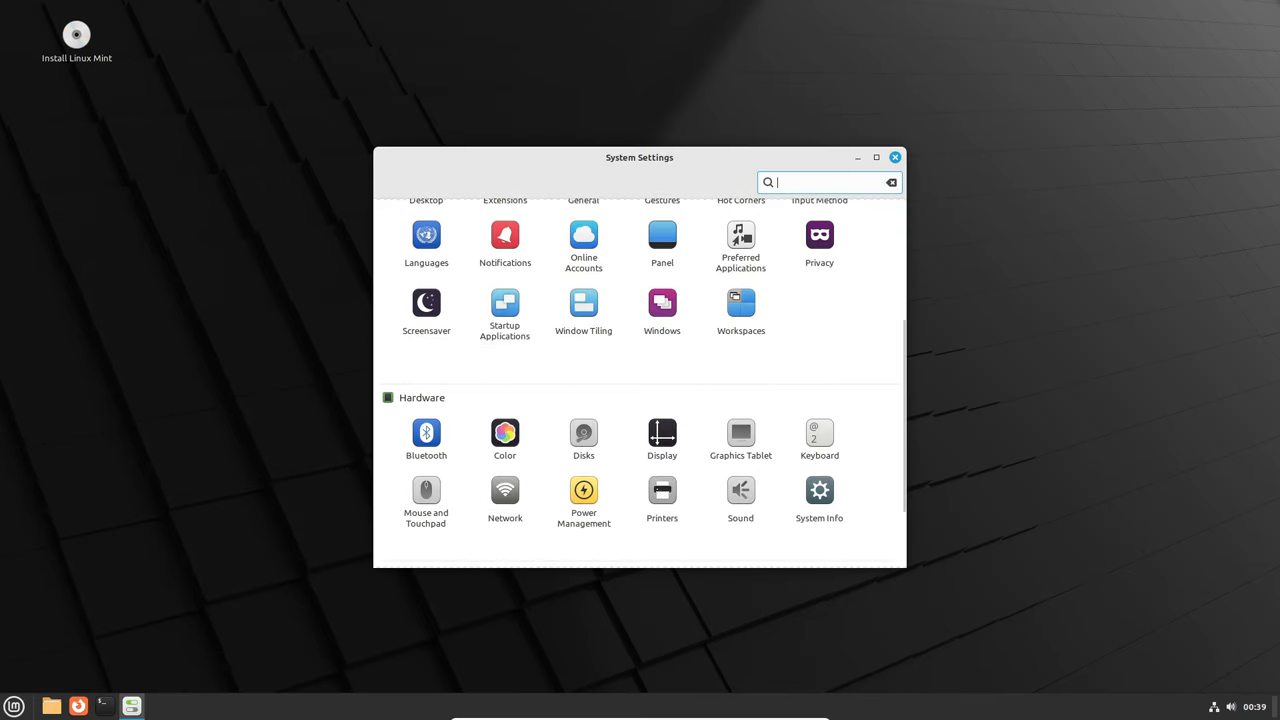
- Browse Software Sources' Maintenance, Additional Repositories and Official Repositories pages, then close it
{"action": "scroll", "scroll_direction": "down", "scroll_amount": 3}
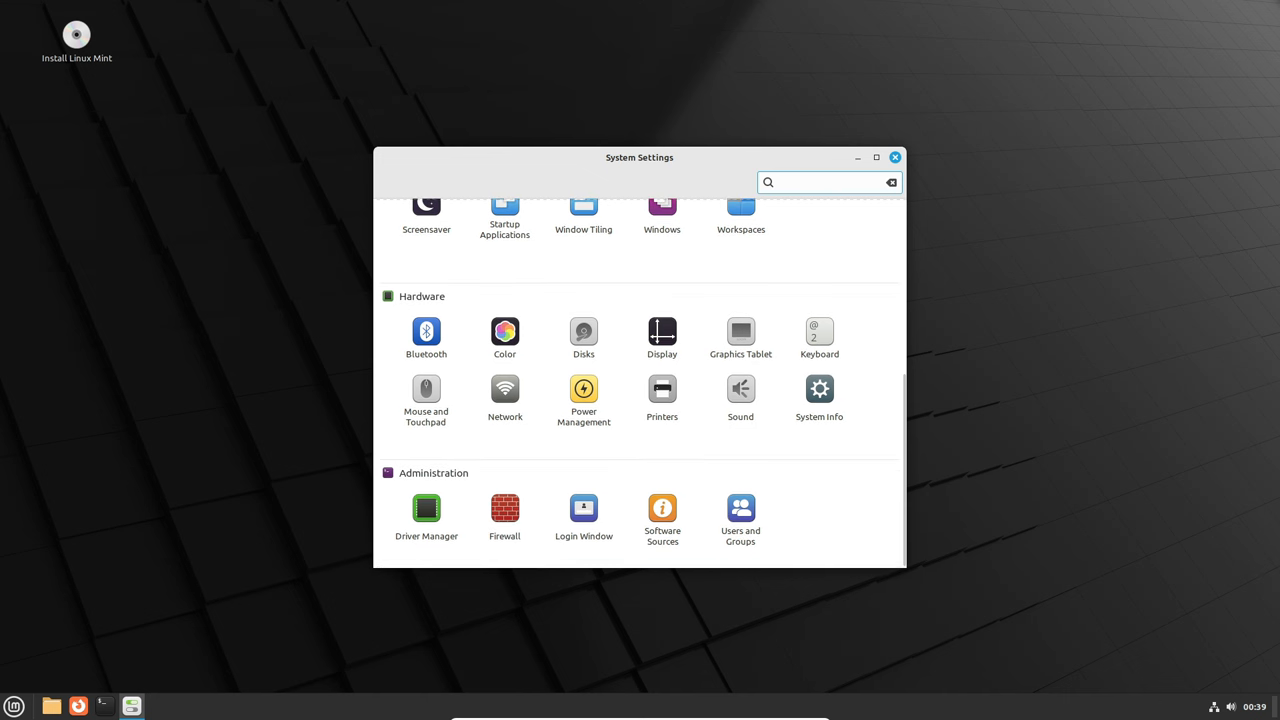
{"action": "left_click", "coordinate": [662, 508]}
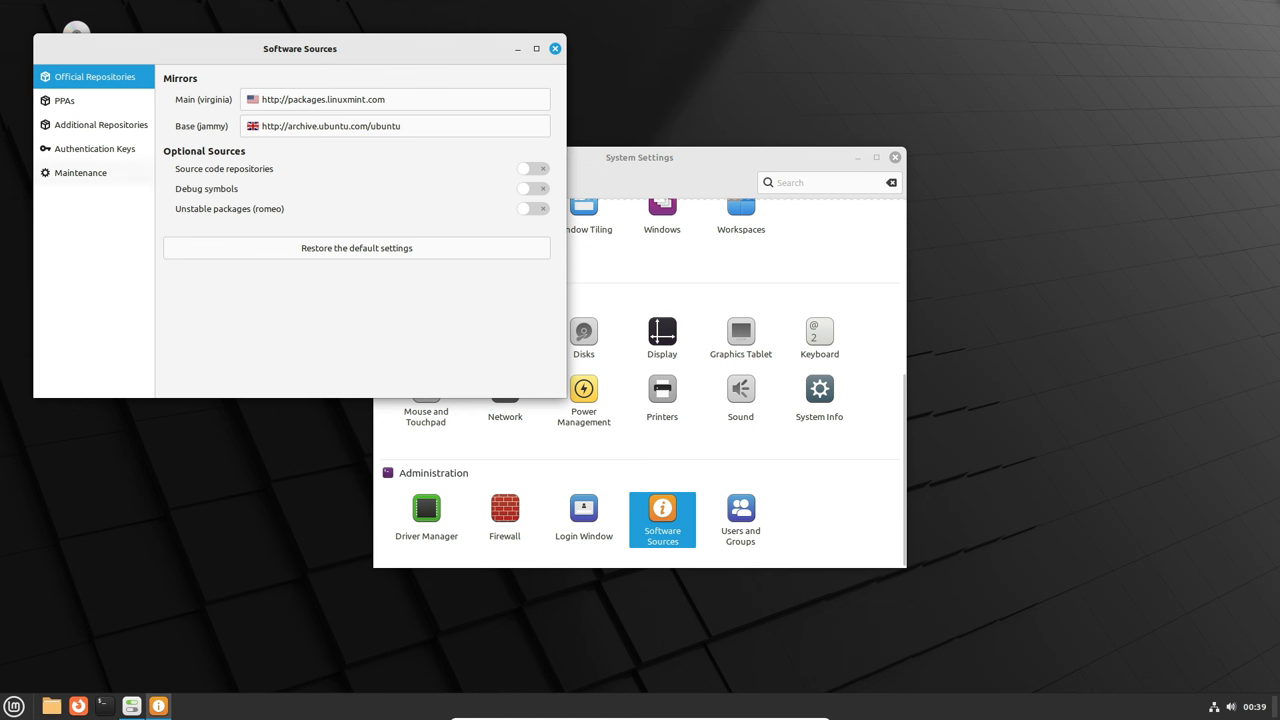
{"action": "left_click", "coordinate": [80, 172]}
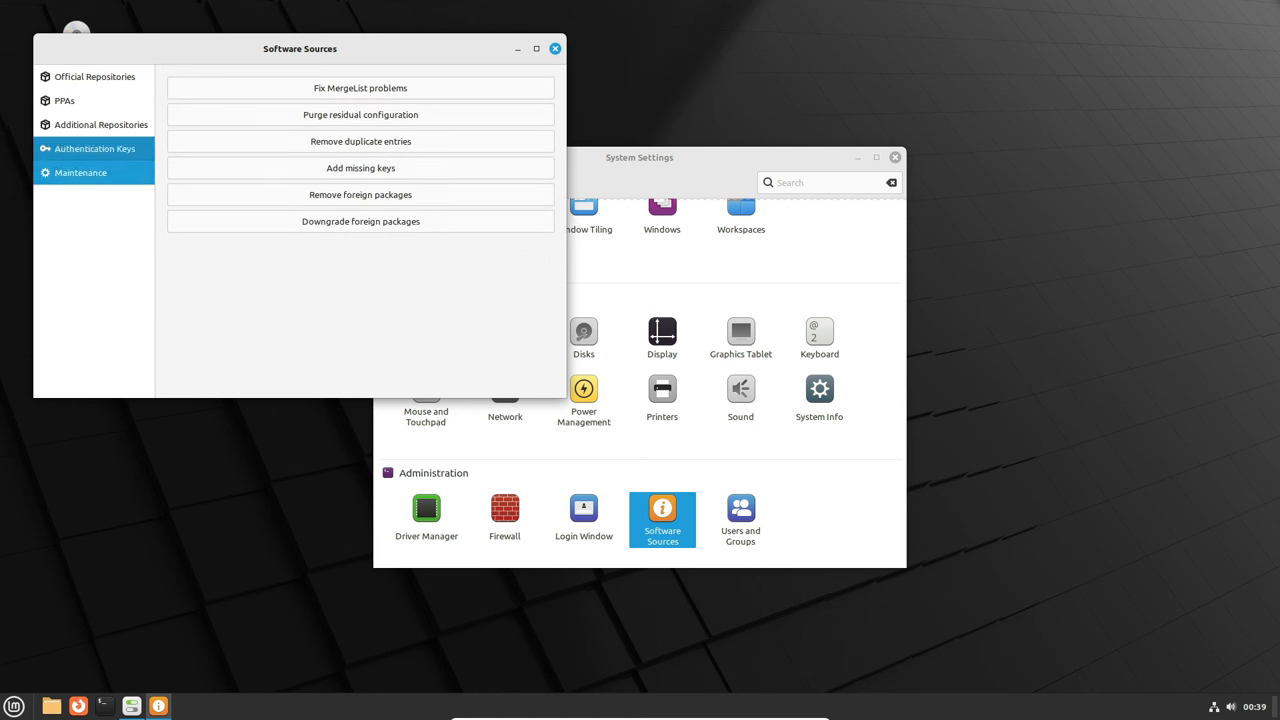
{"action": "left_click", "coordinate": [100, 124]}
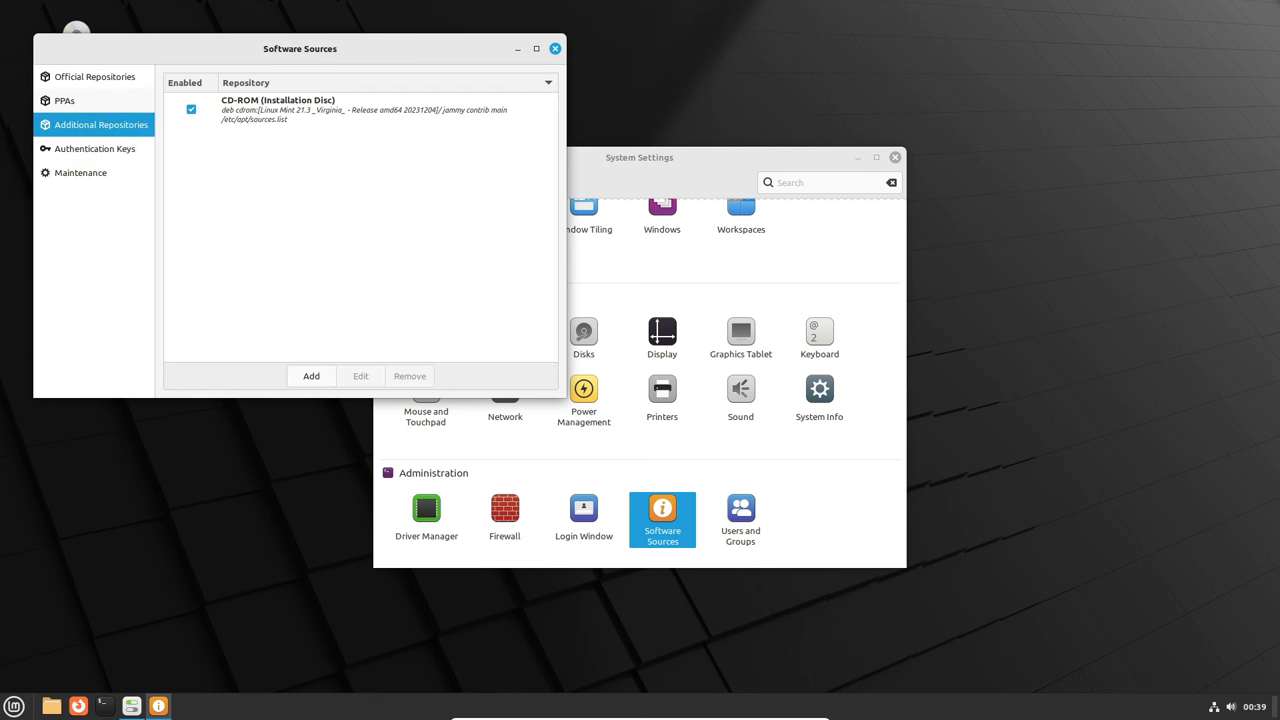
{"action": "left_click", "coordinate": [94, 76]}
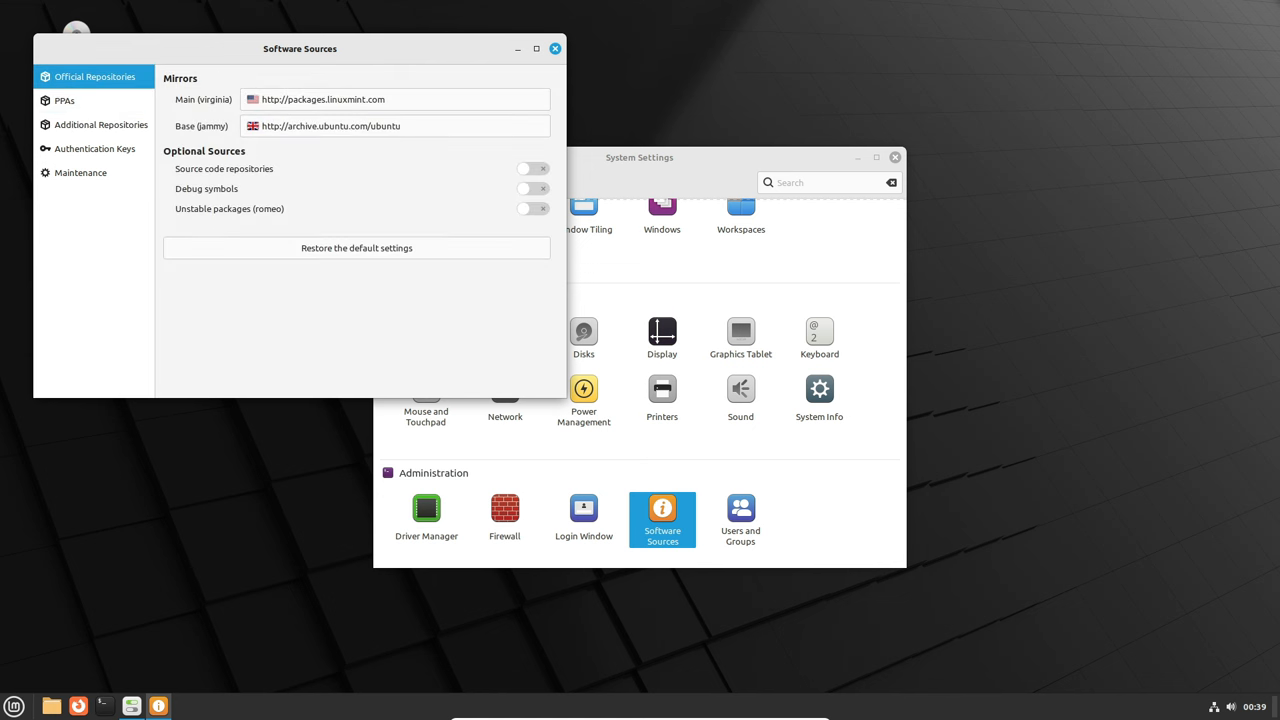
{"action": "left_click", "coordinate": [556, 48]}
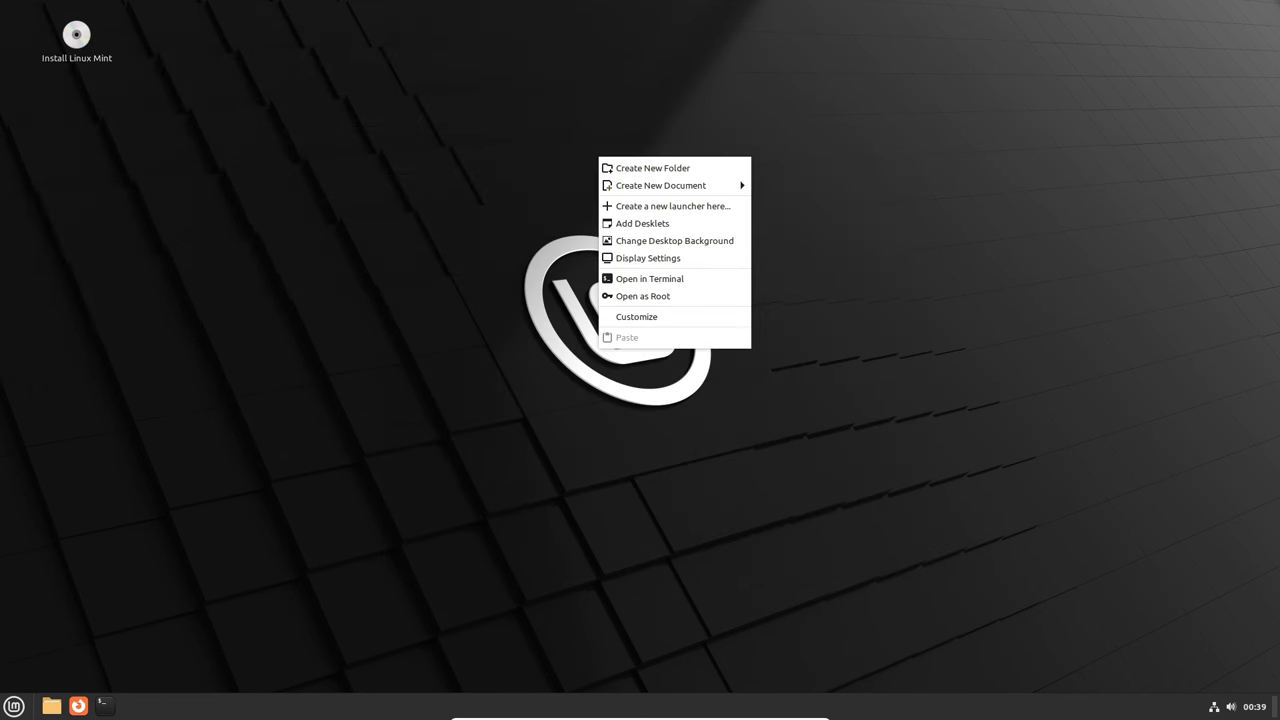
- Apply the Orbital night-sky image from the Vanessa collection as the desktop wallpaper
{"action": "left_click", "coordinate": [674, 240]}
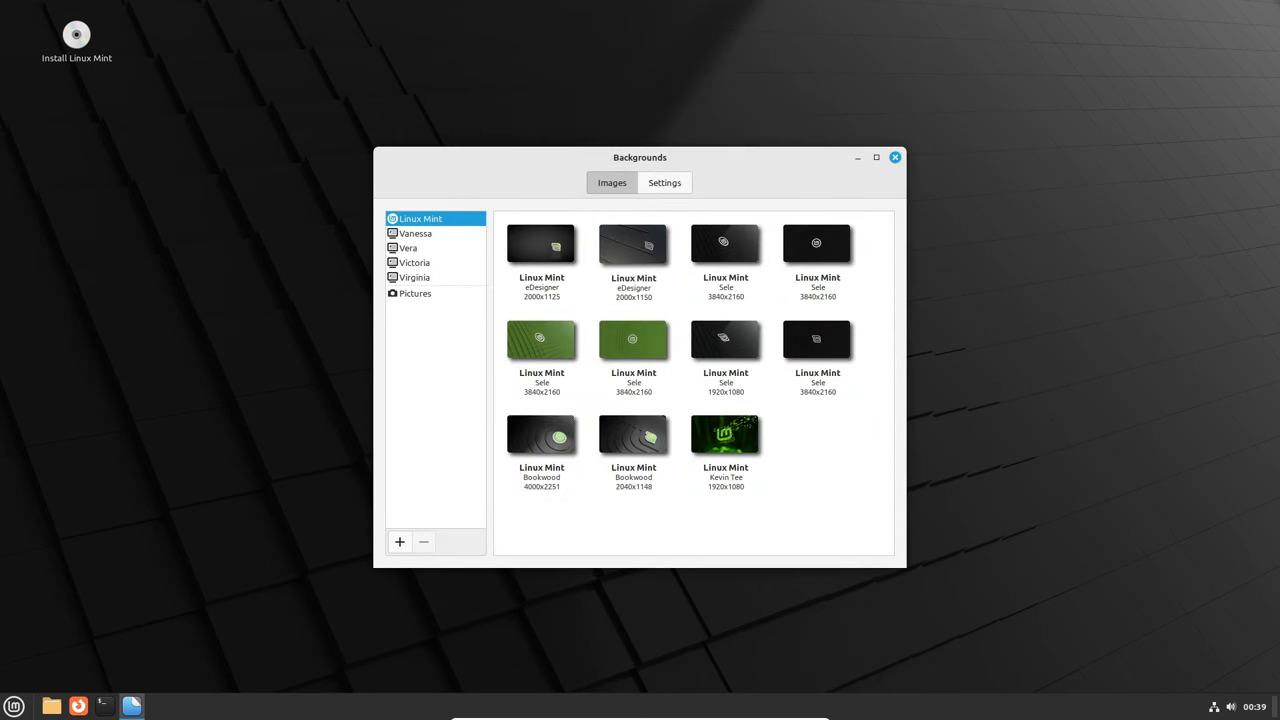
{"action": "left_click", "coordinate": [414, 232]}
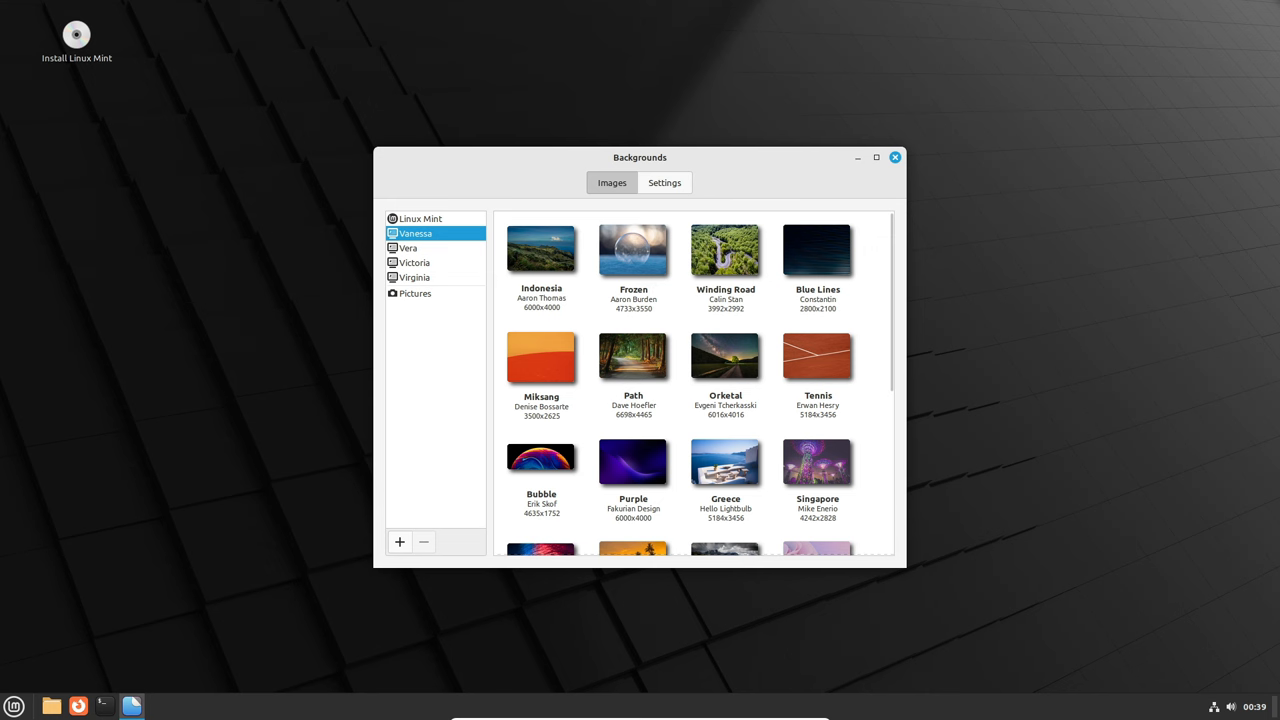
{"action": "left_click", "coordinate": [724, 356]}
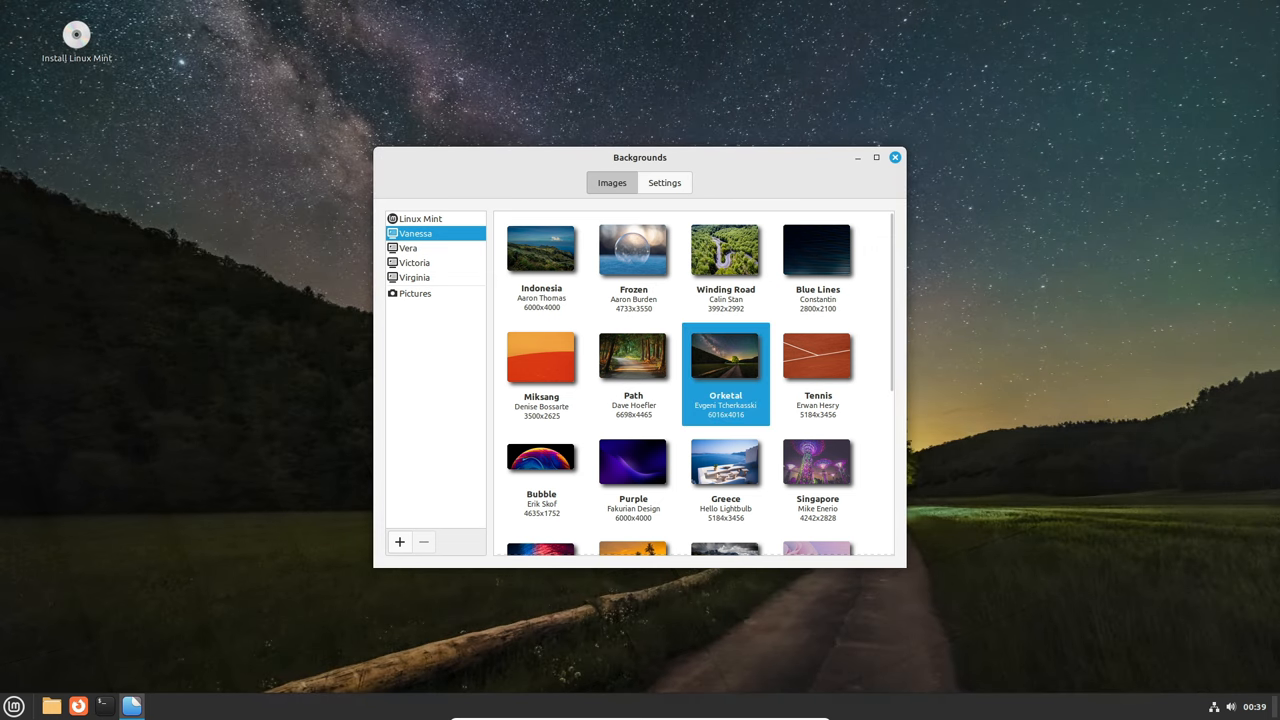